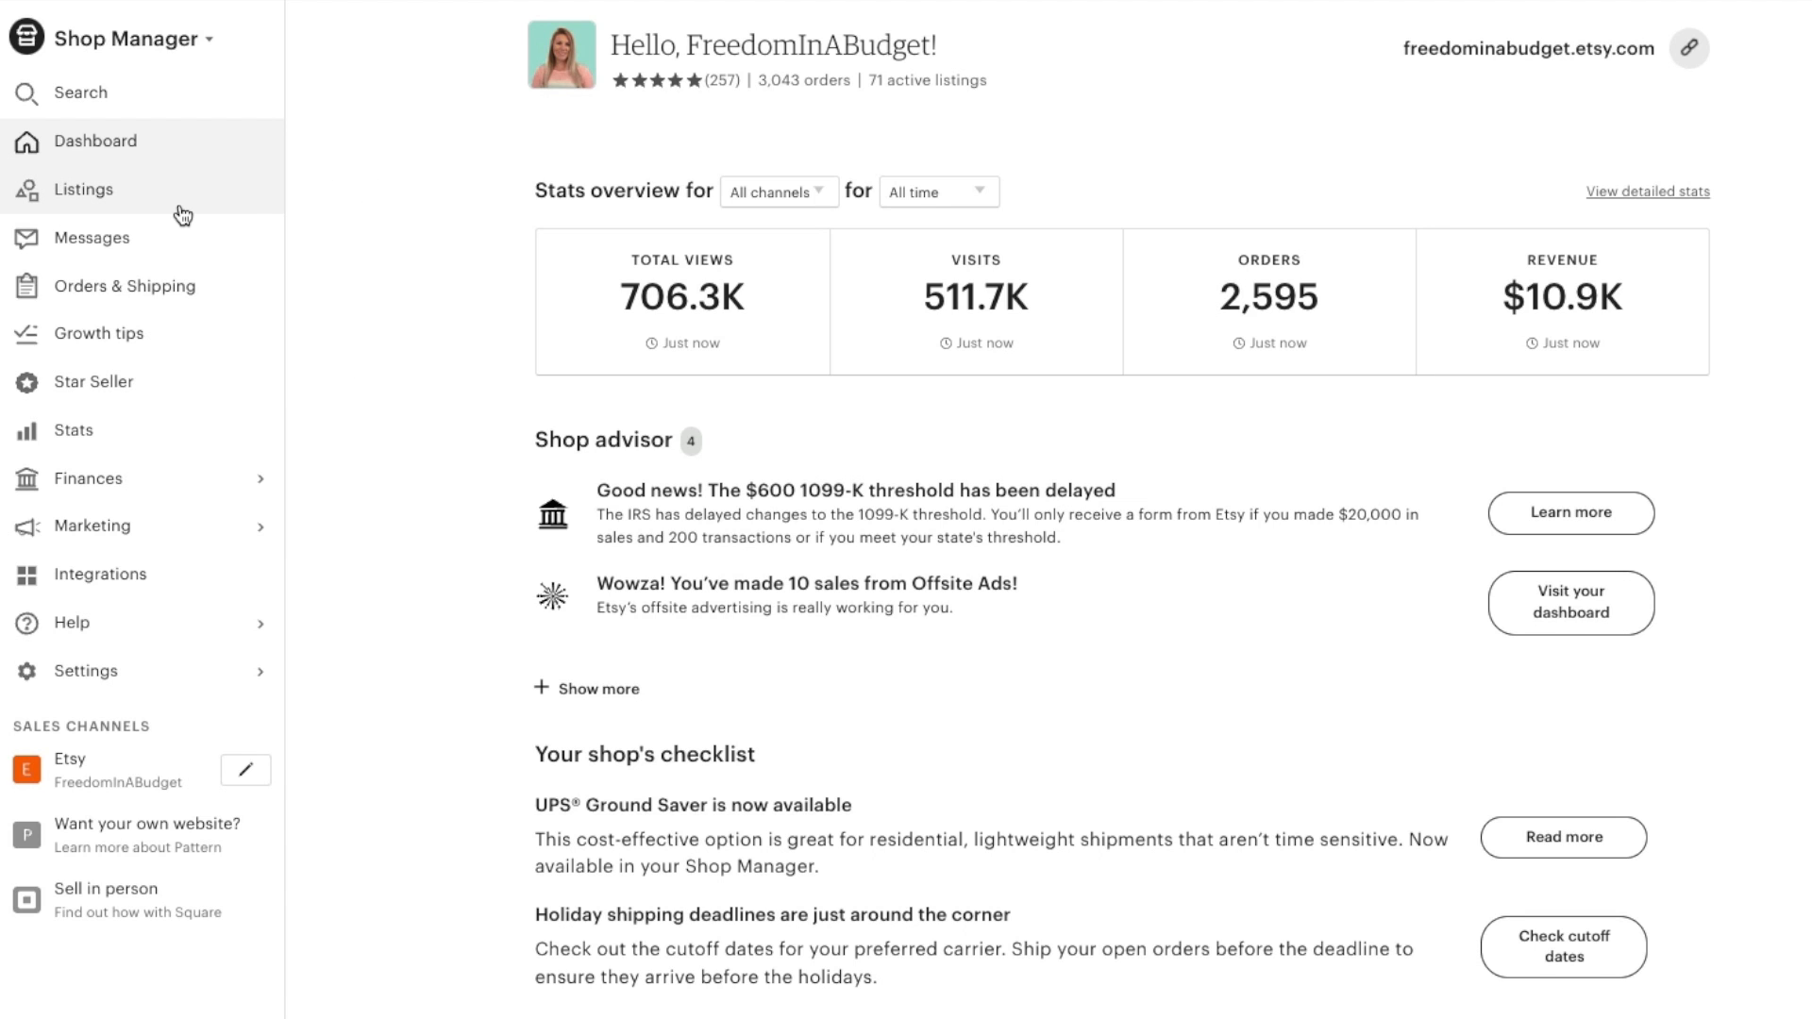
- Open the listings overview and the options menu of the Money Saving Challenge listing
click(83, 188)
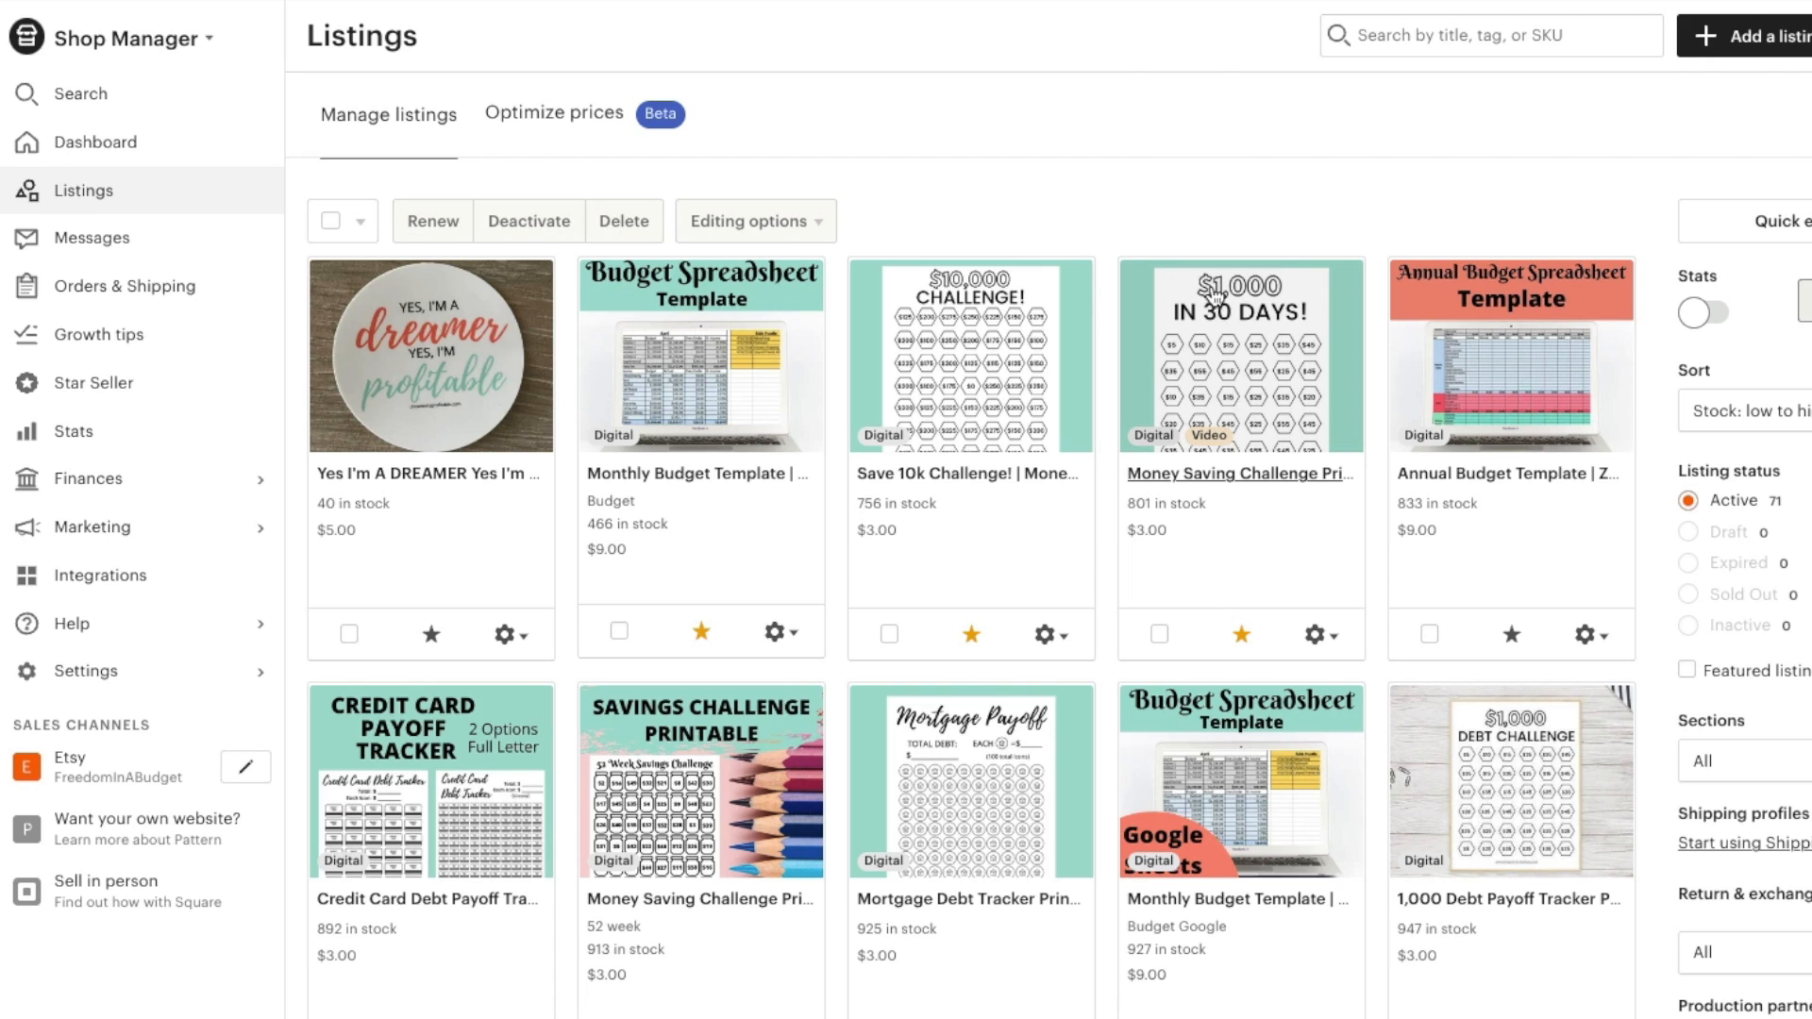
mouse_move(1311, 631)
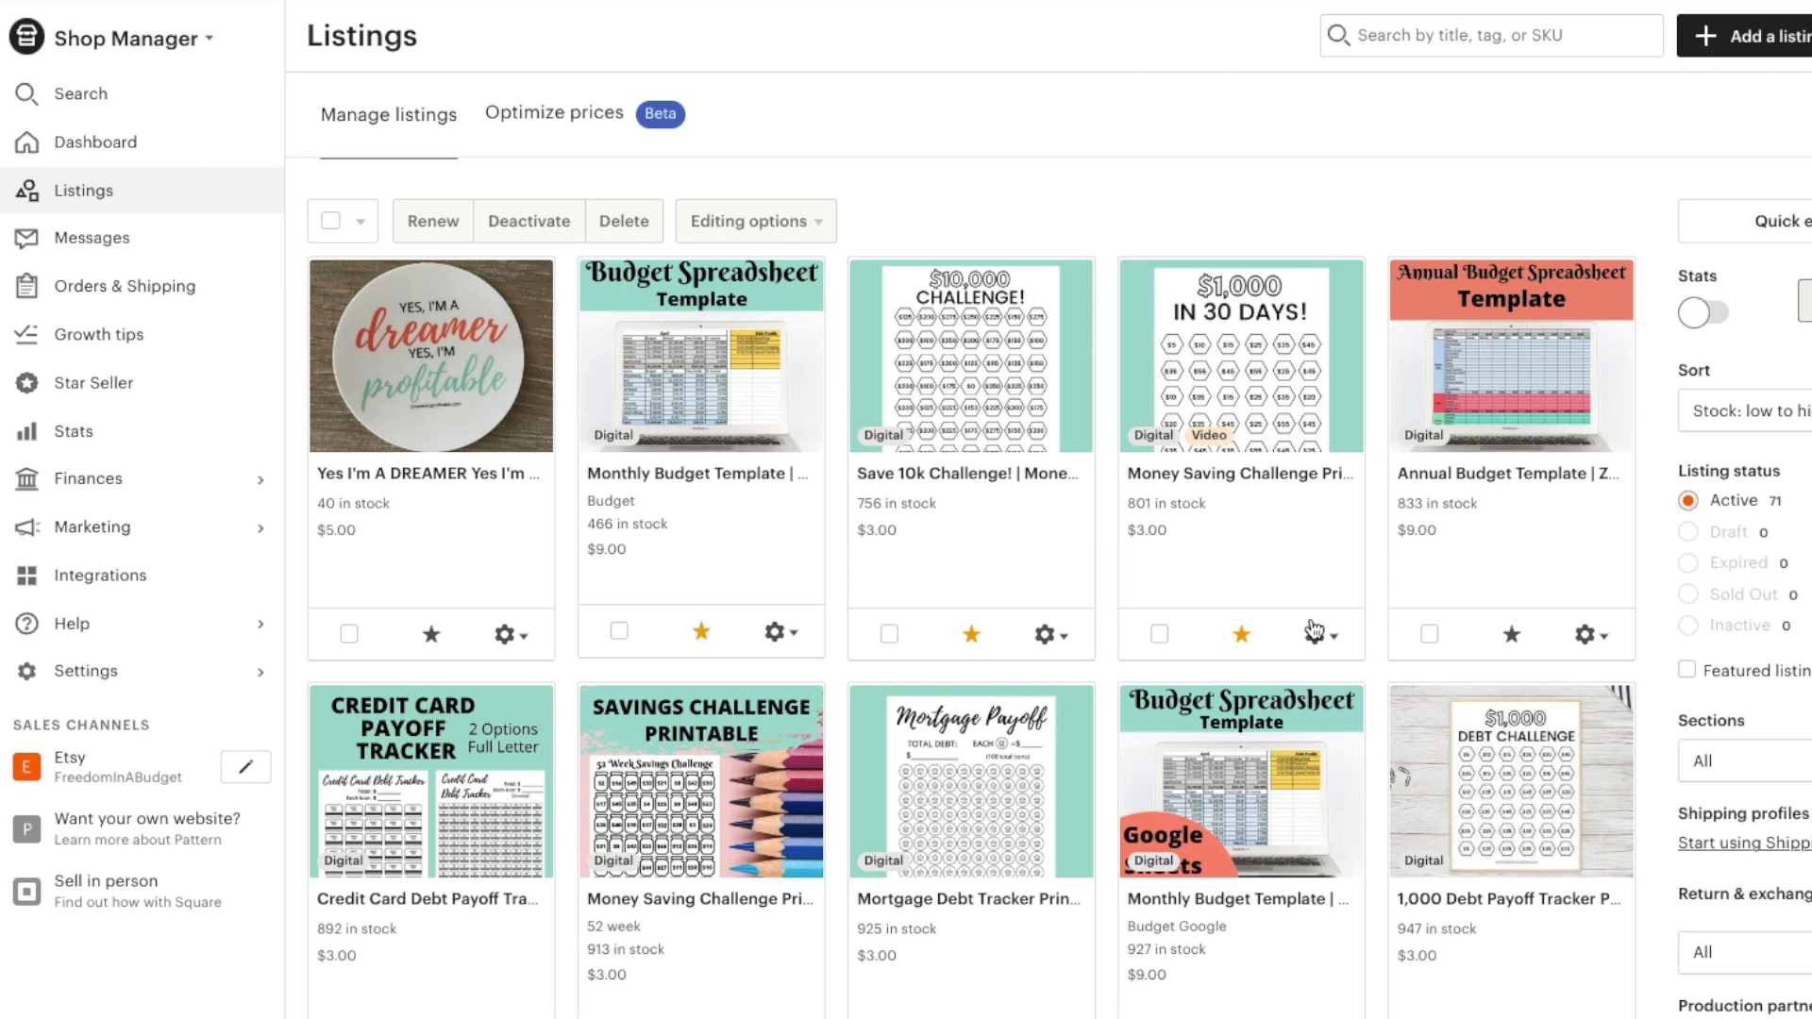
click(1321, 634)
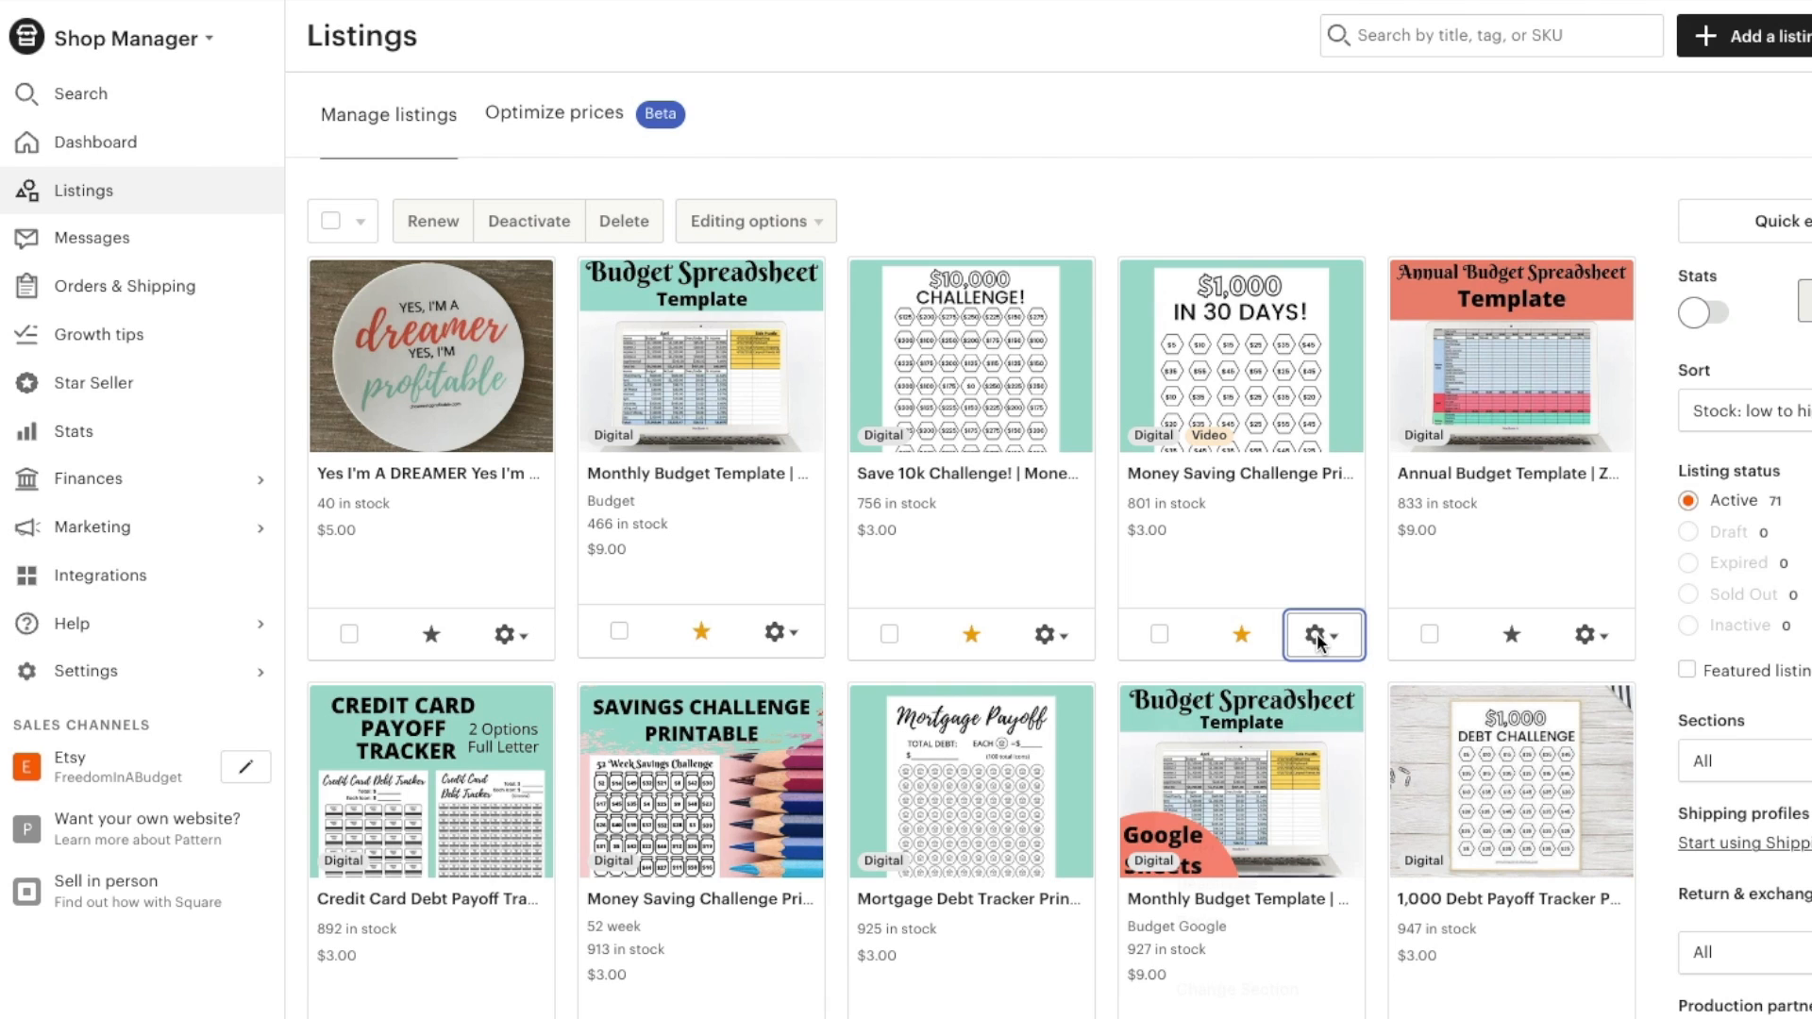
mouse_move(1257, 815)
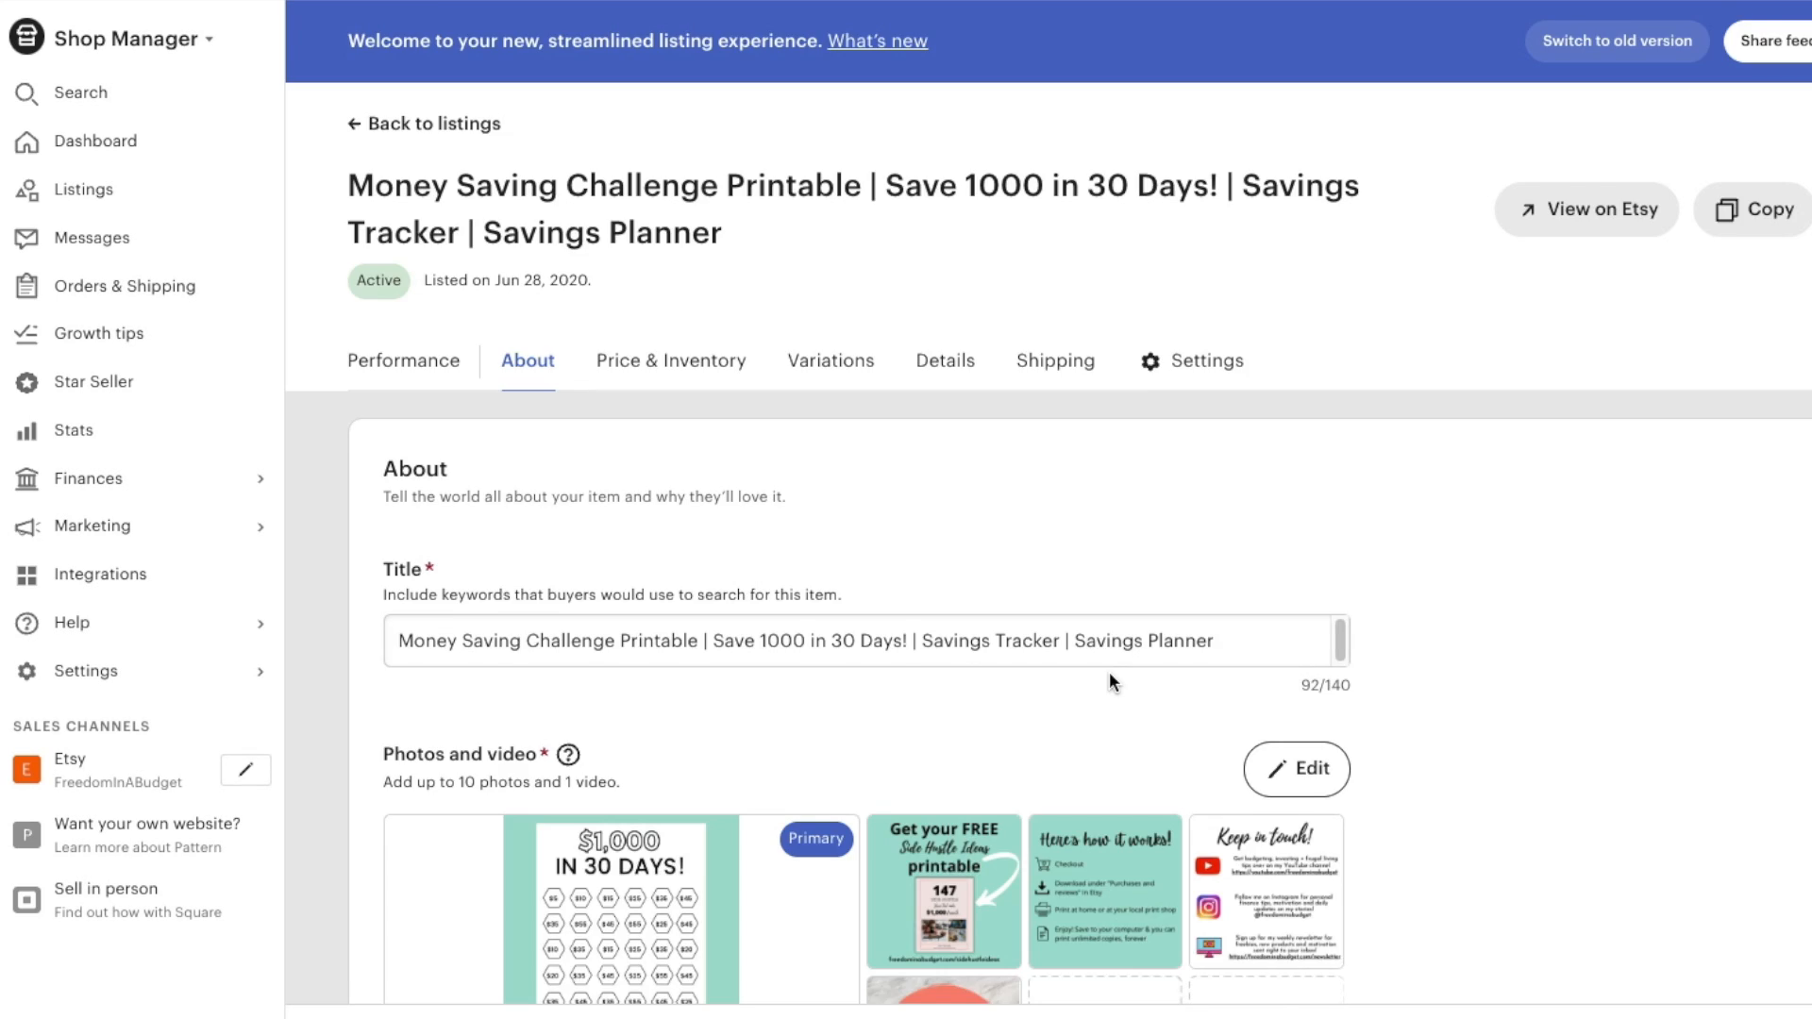
- Upload the 'Get your FREE side hustle guide workbook' image into an empty photo slot
scroll(down, 3)
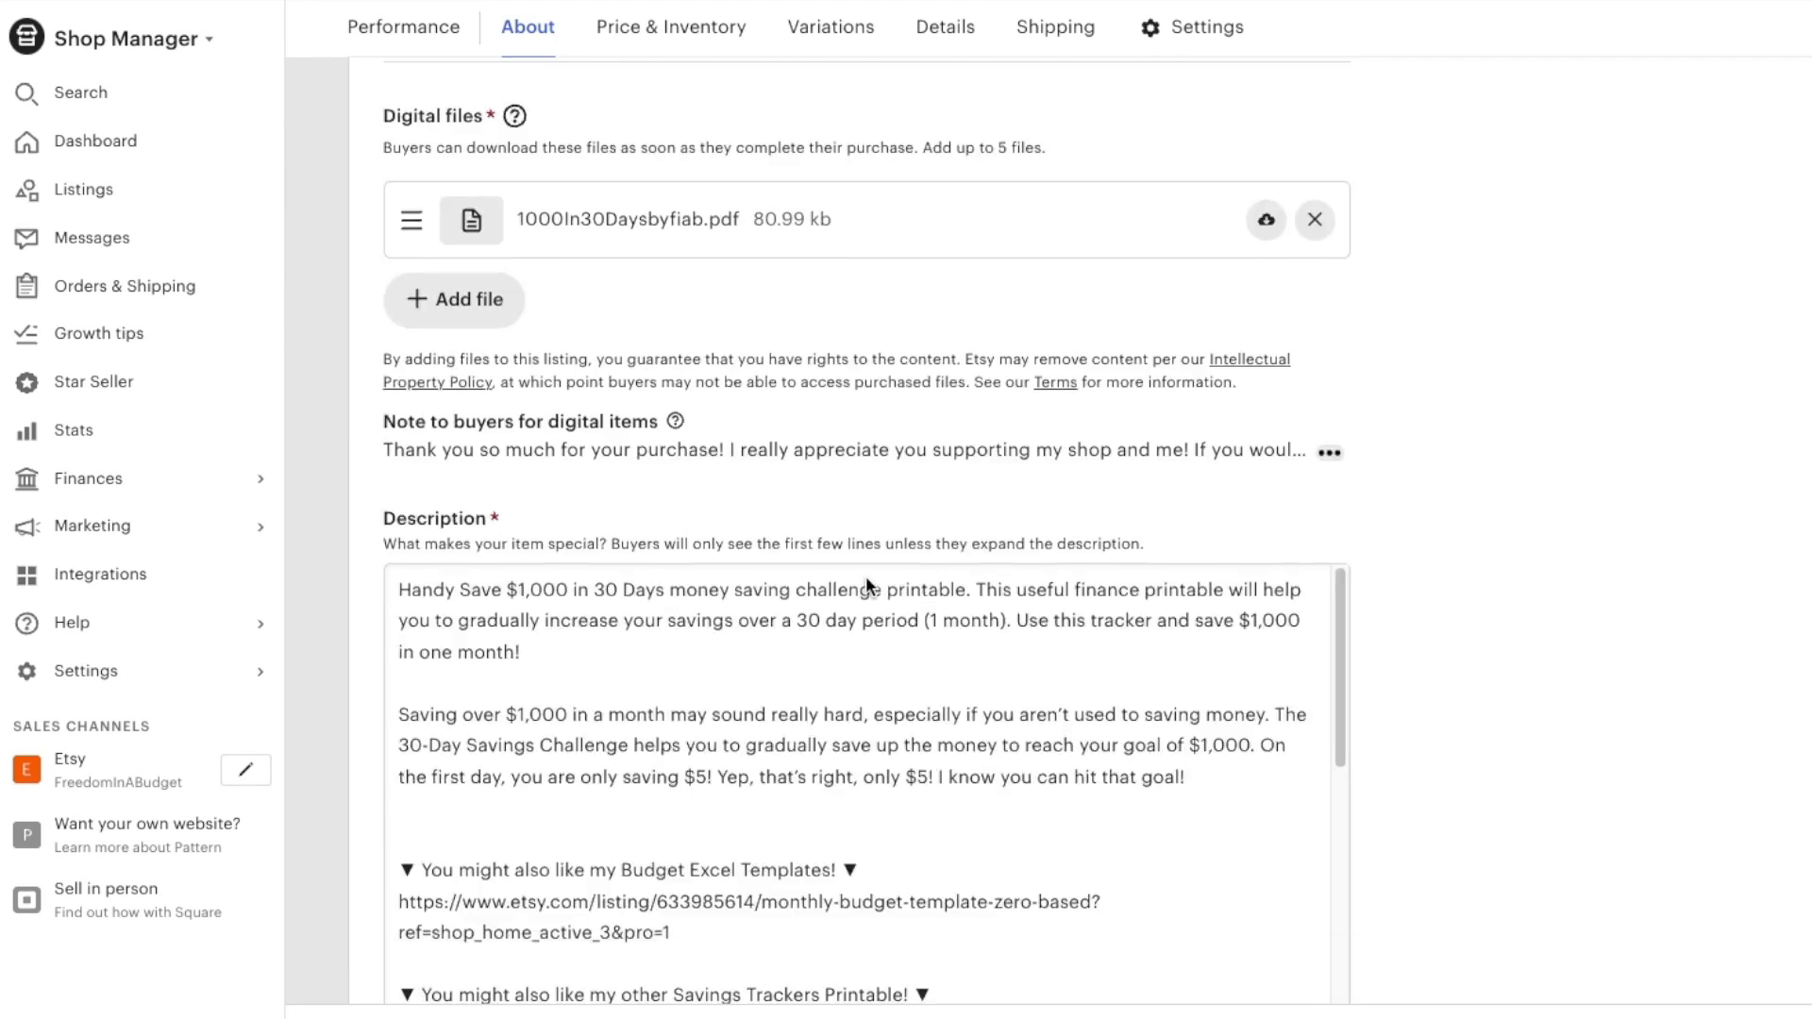
scroll(down, 3)
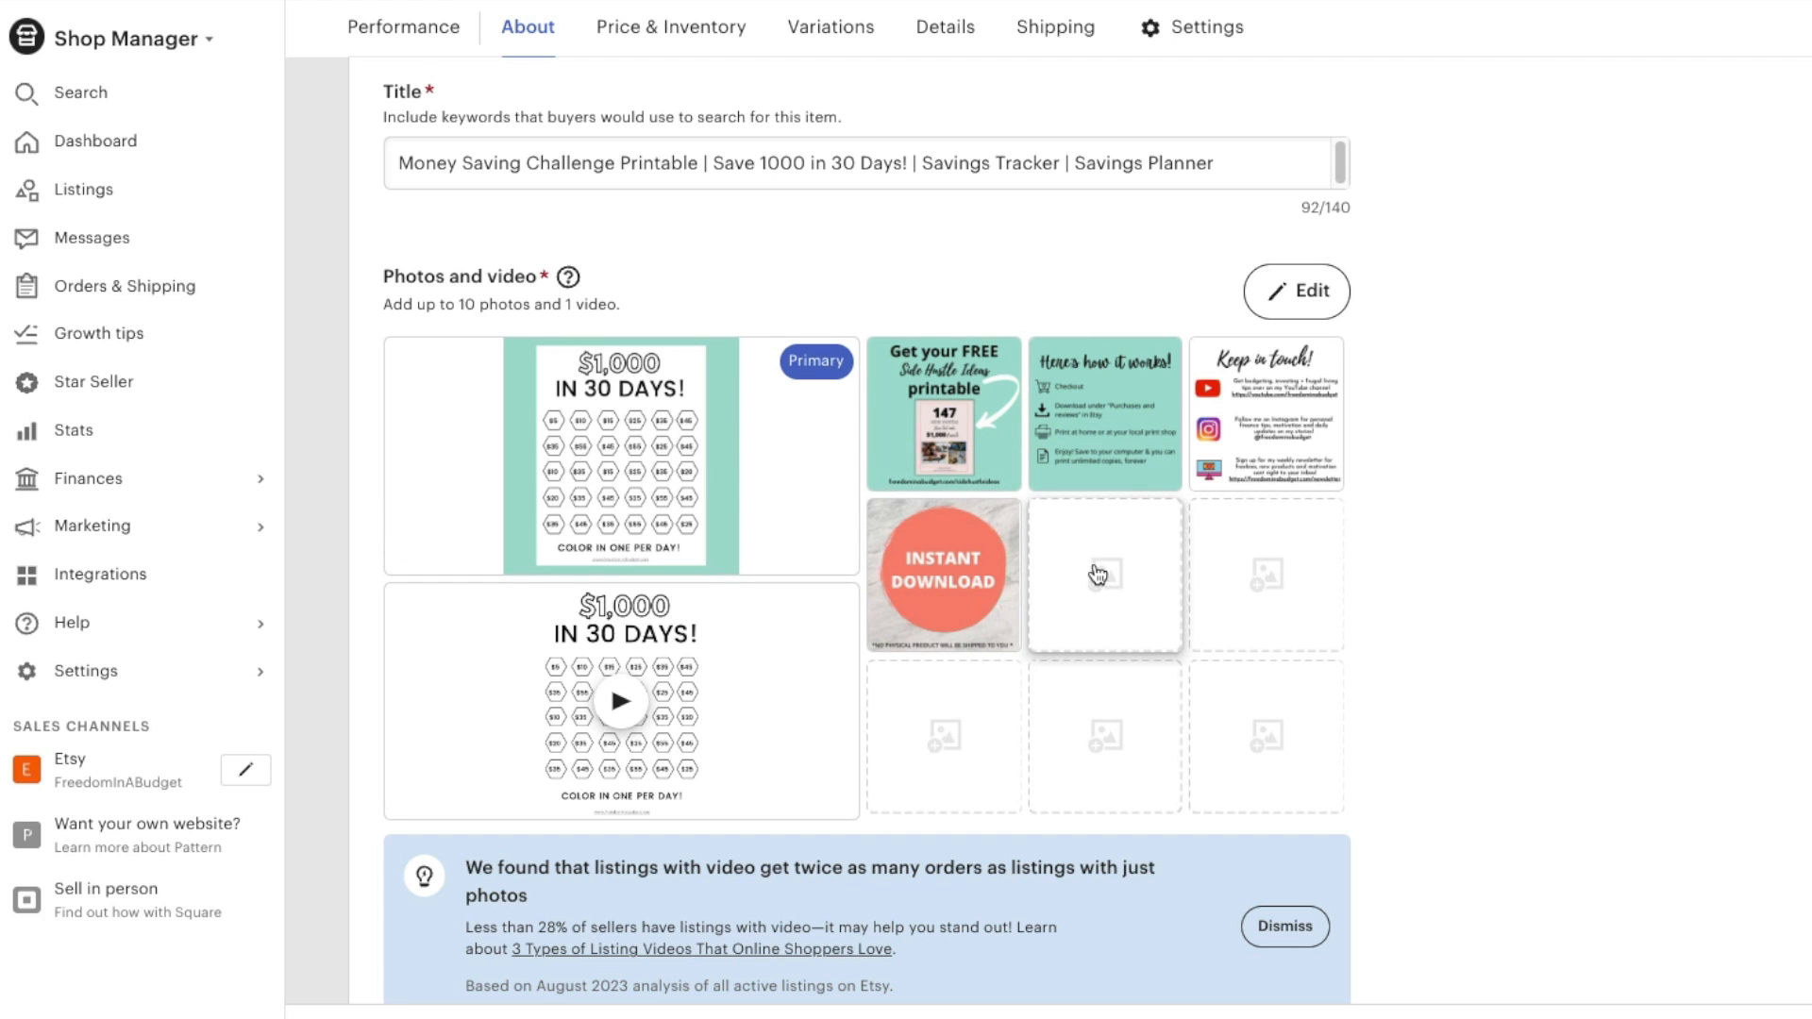
click(1104, 573)
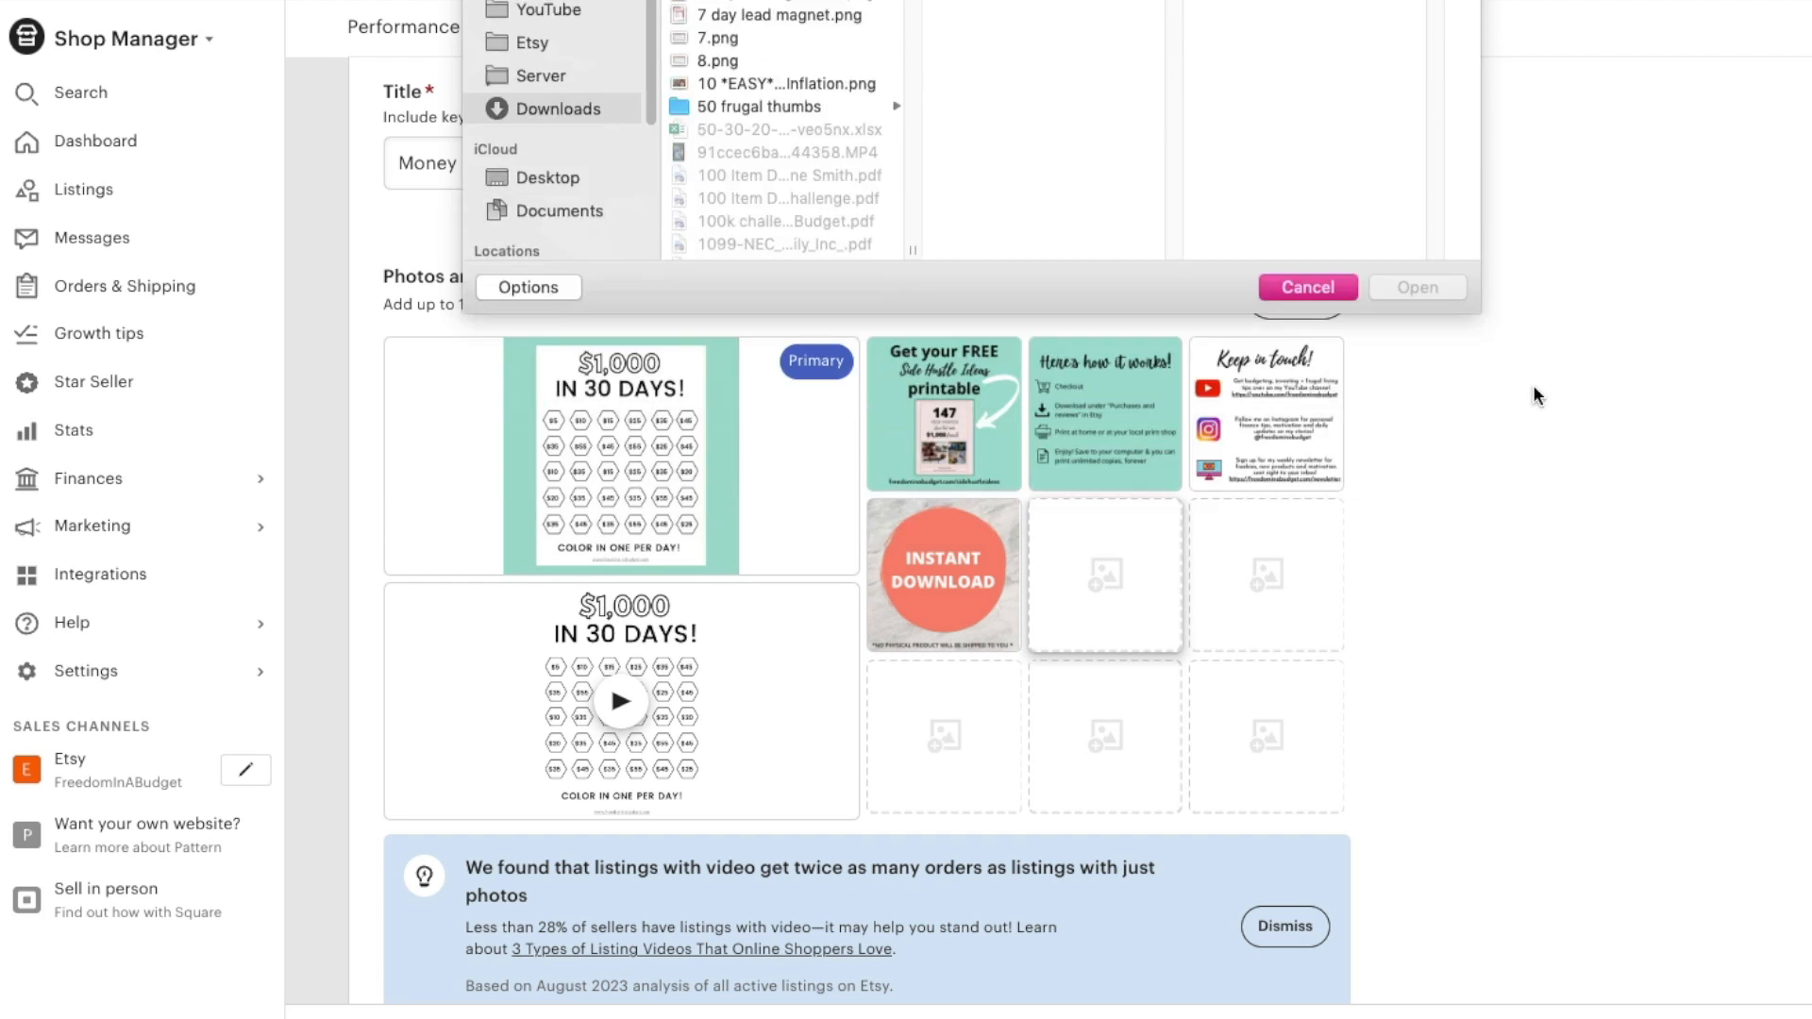
click(1306, 287)
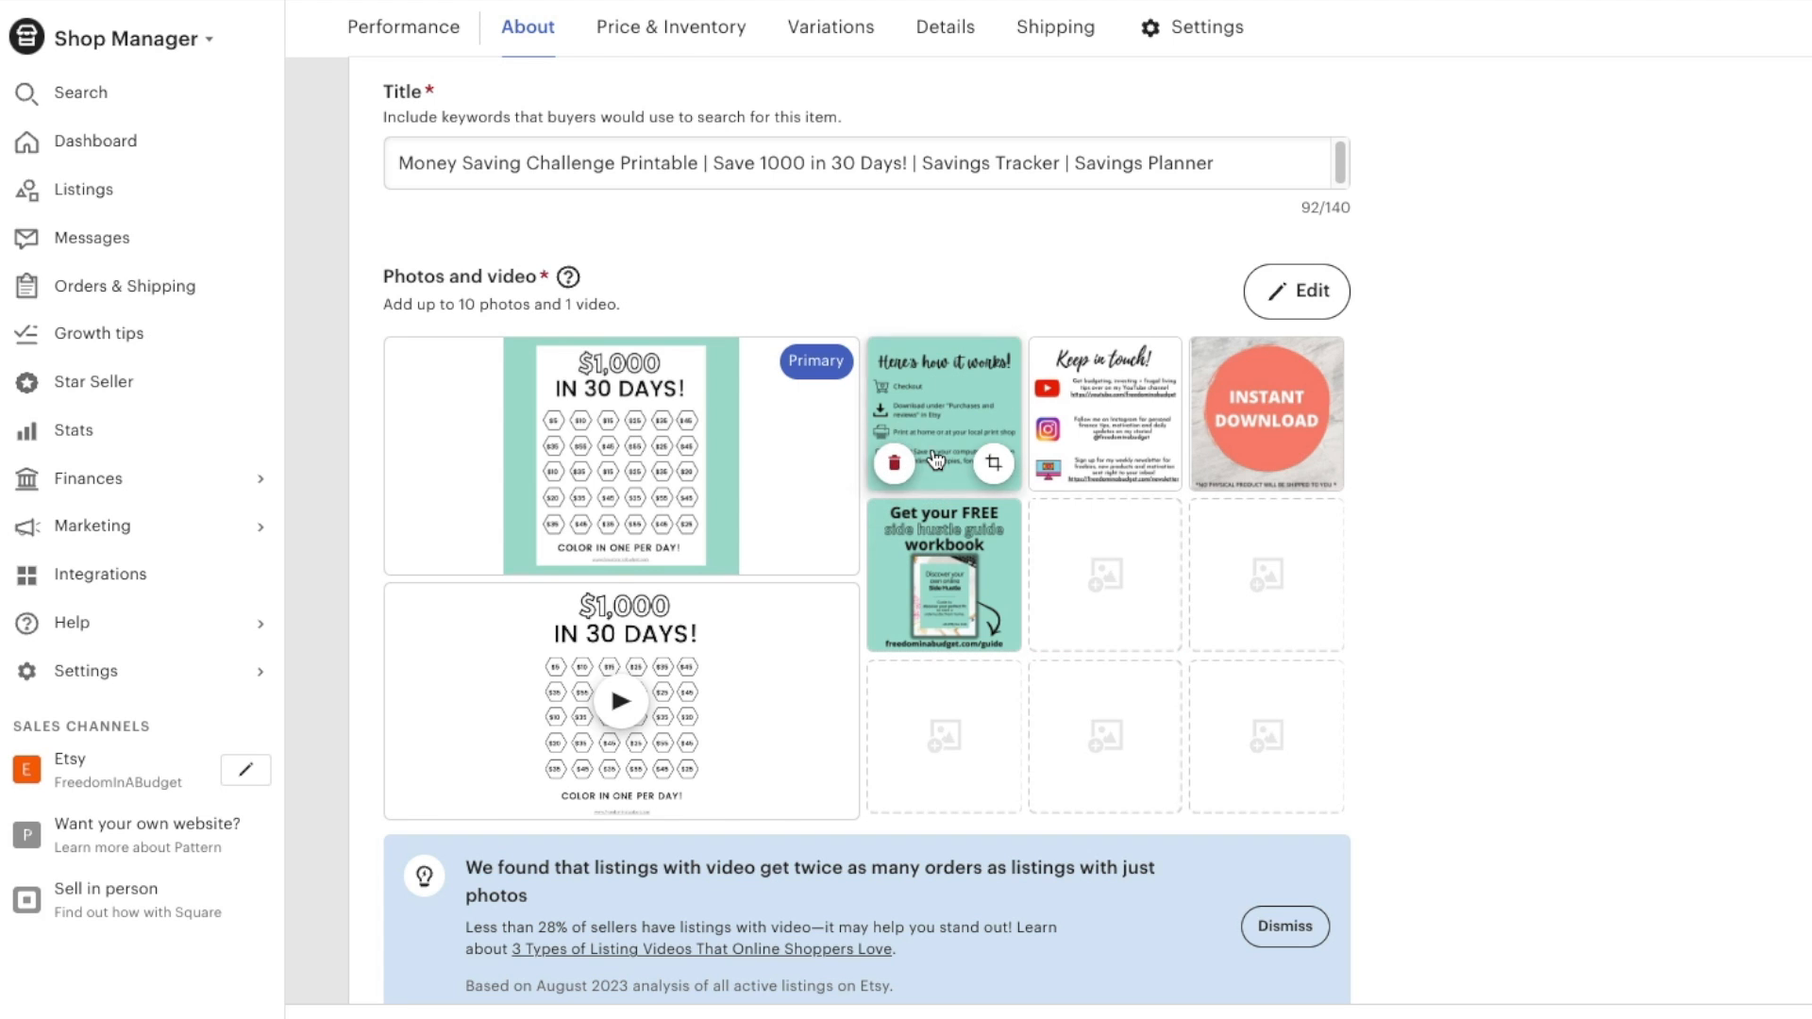
mouse_move(968, 570)
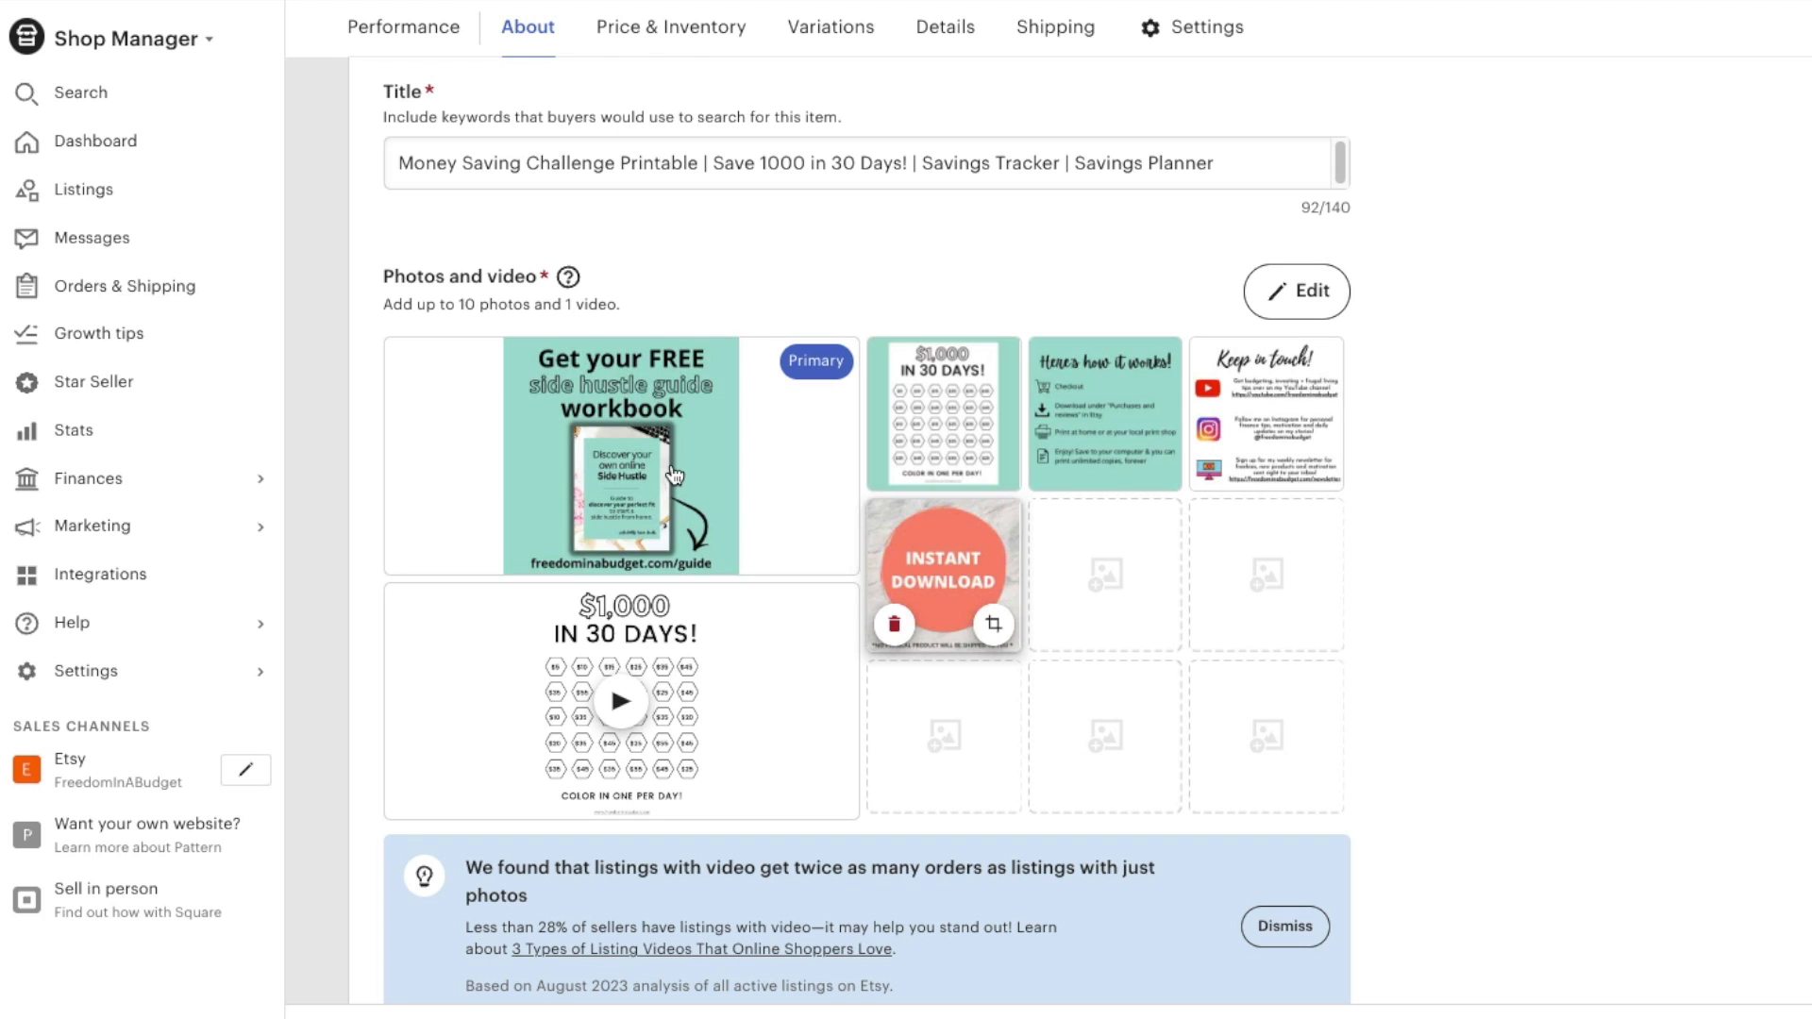
mouse_move(815, 499)
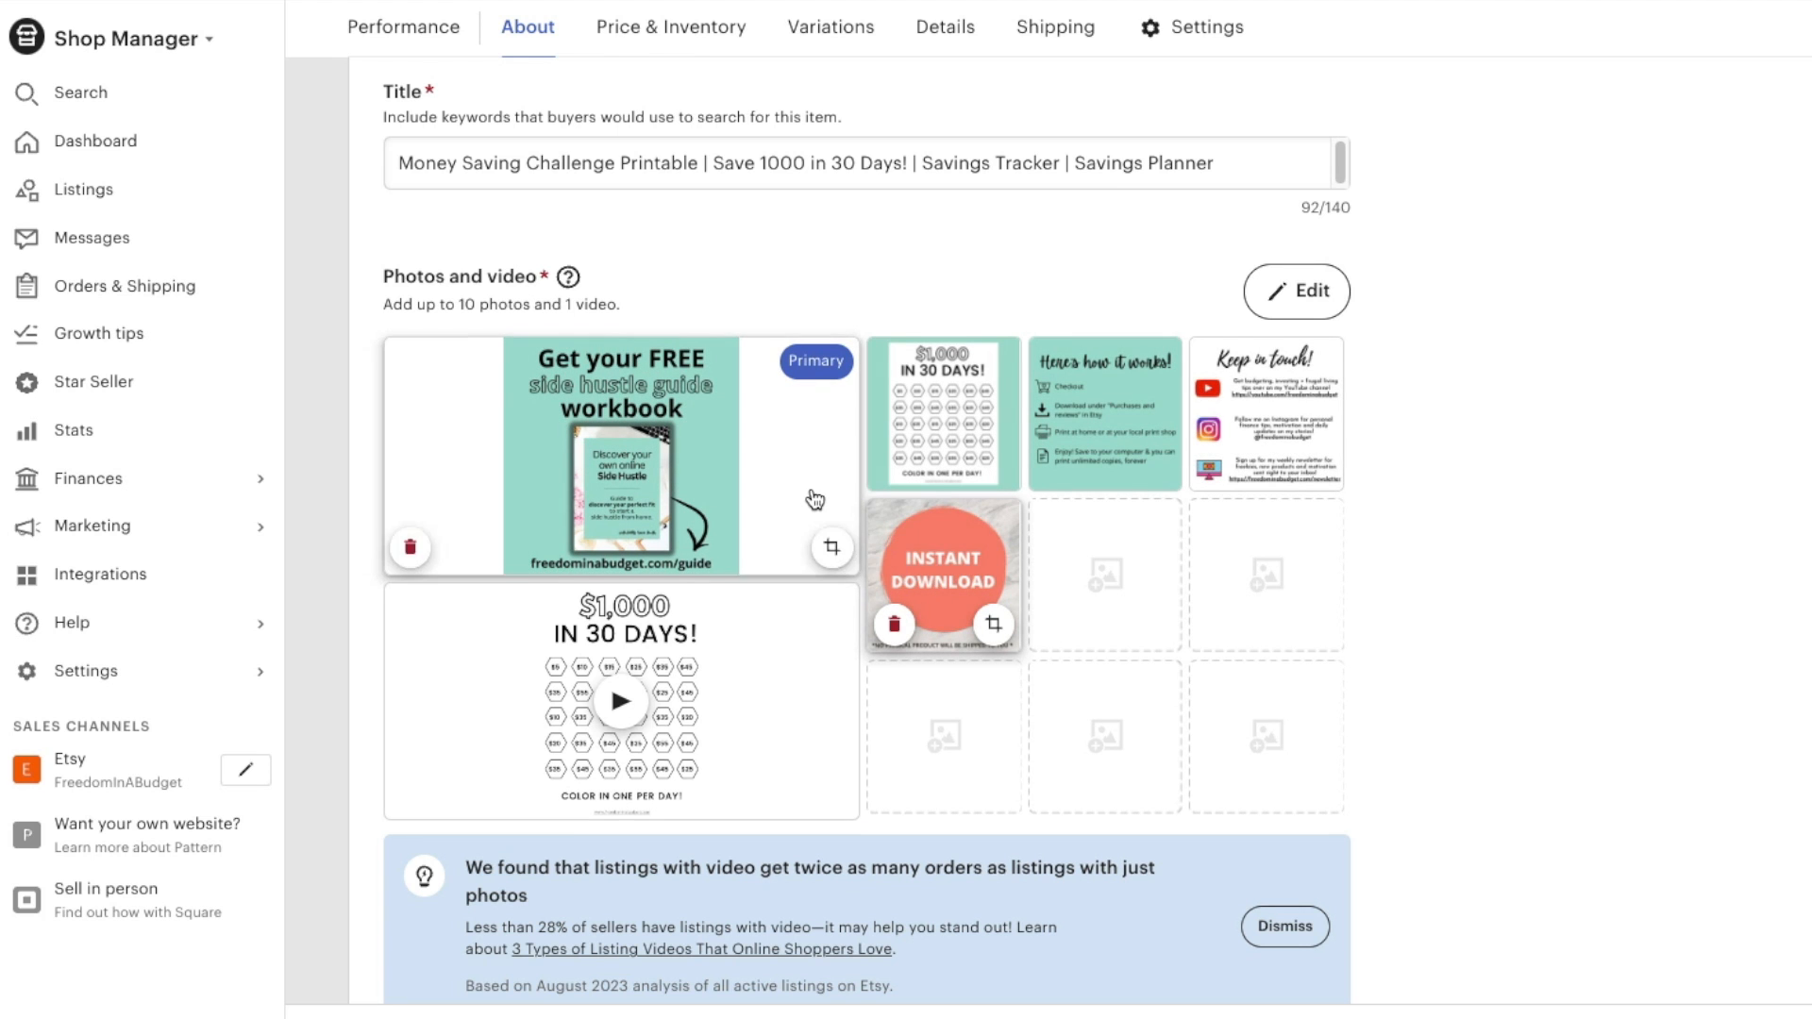
- Review and apply the primary photo's thumbnail adjustment without changes
scroll(down, 3)
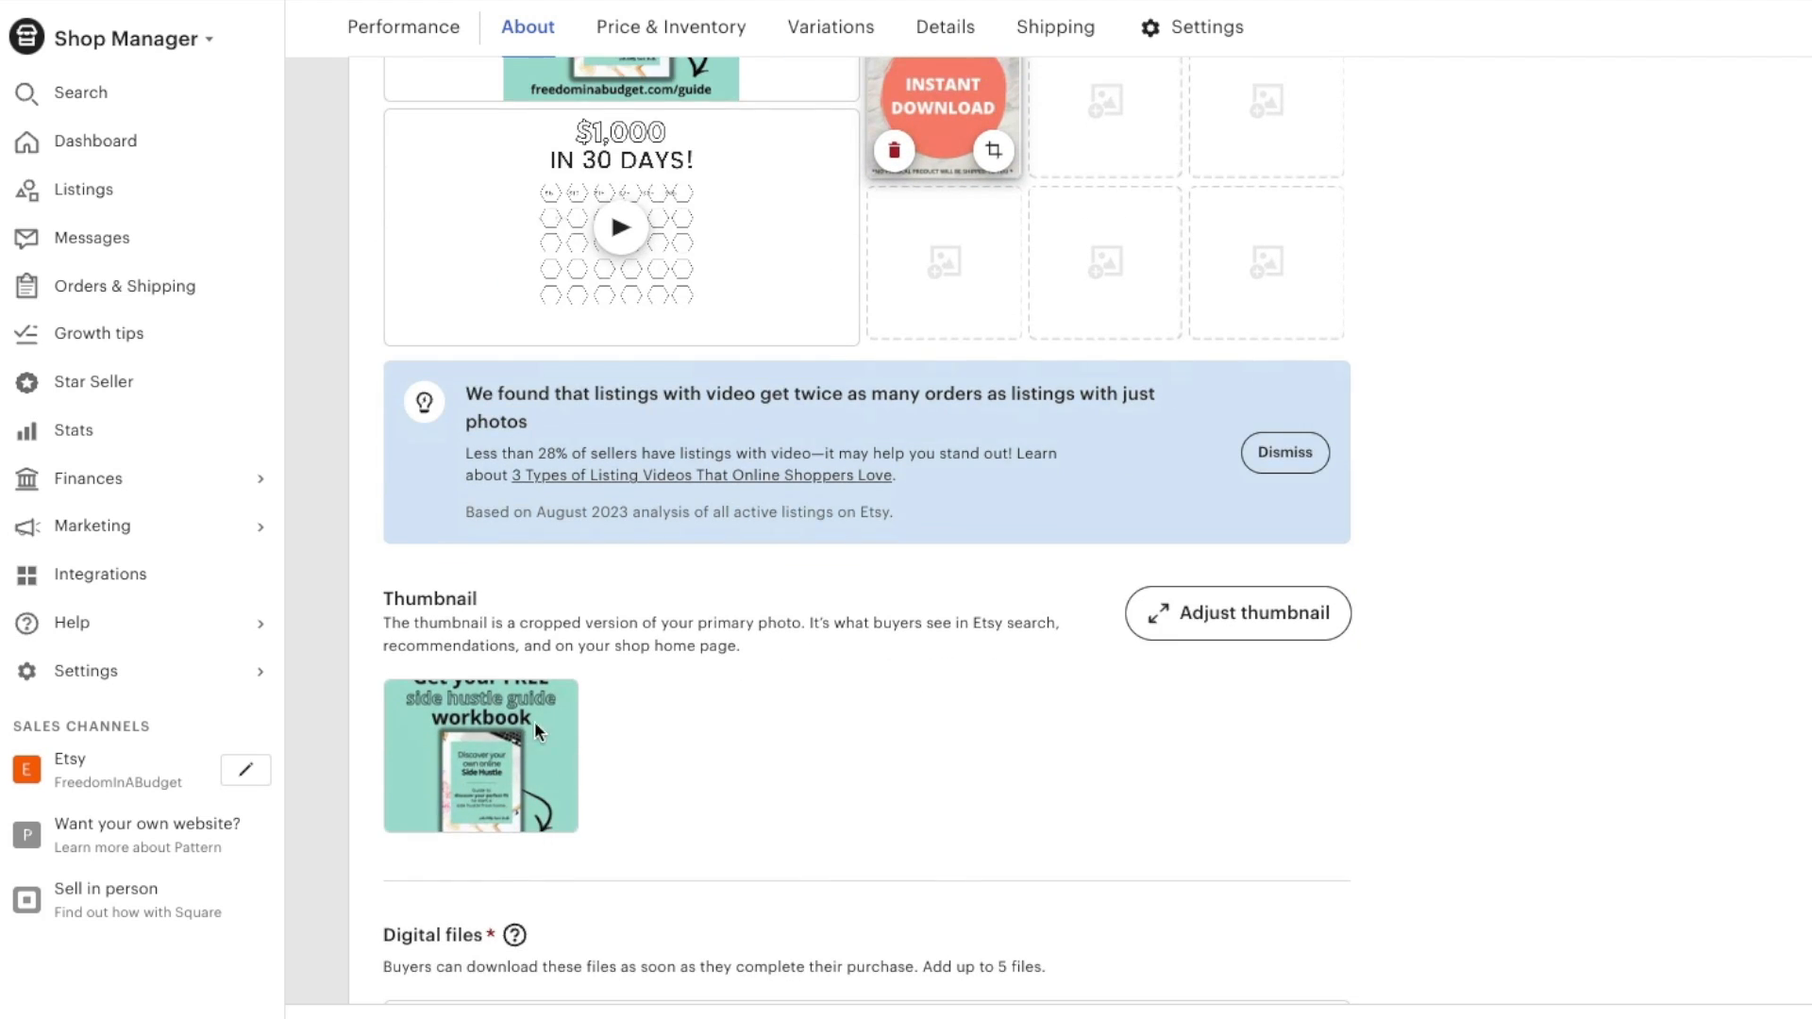
click(1236, 611)
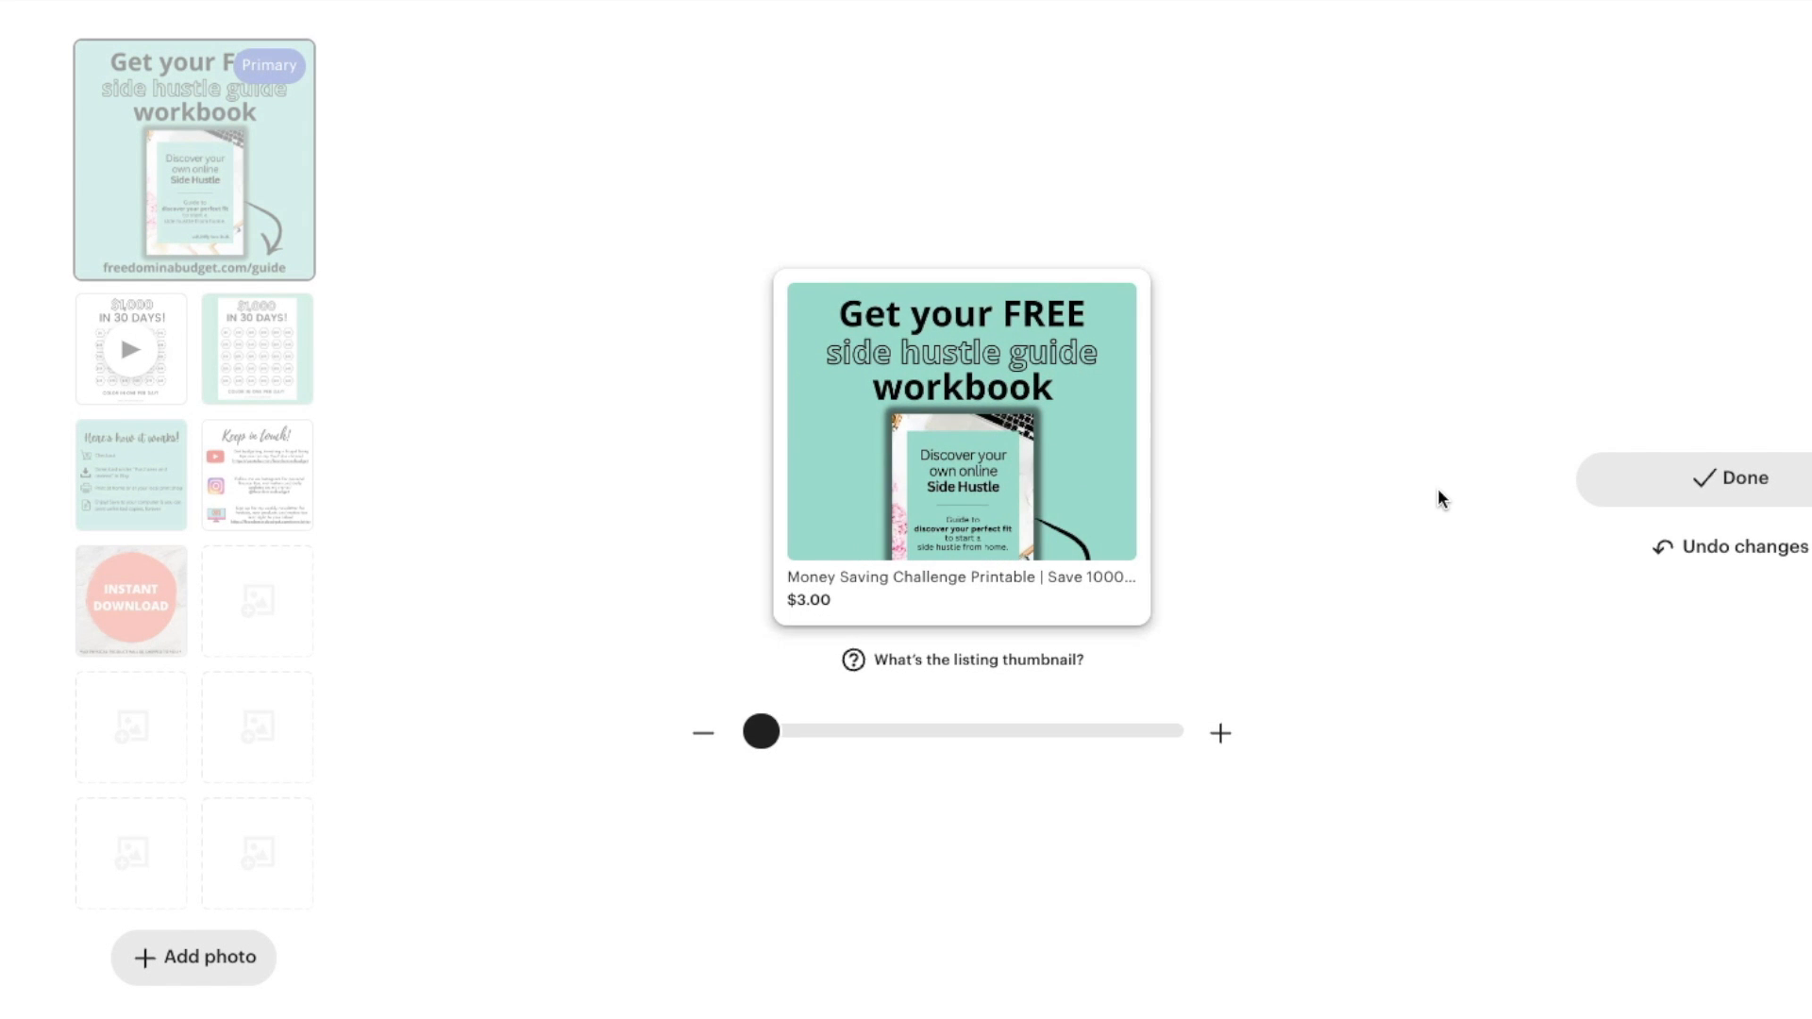
mouse_move(1449, 498)
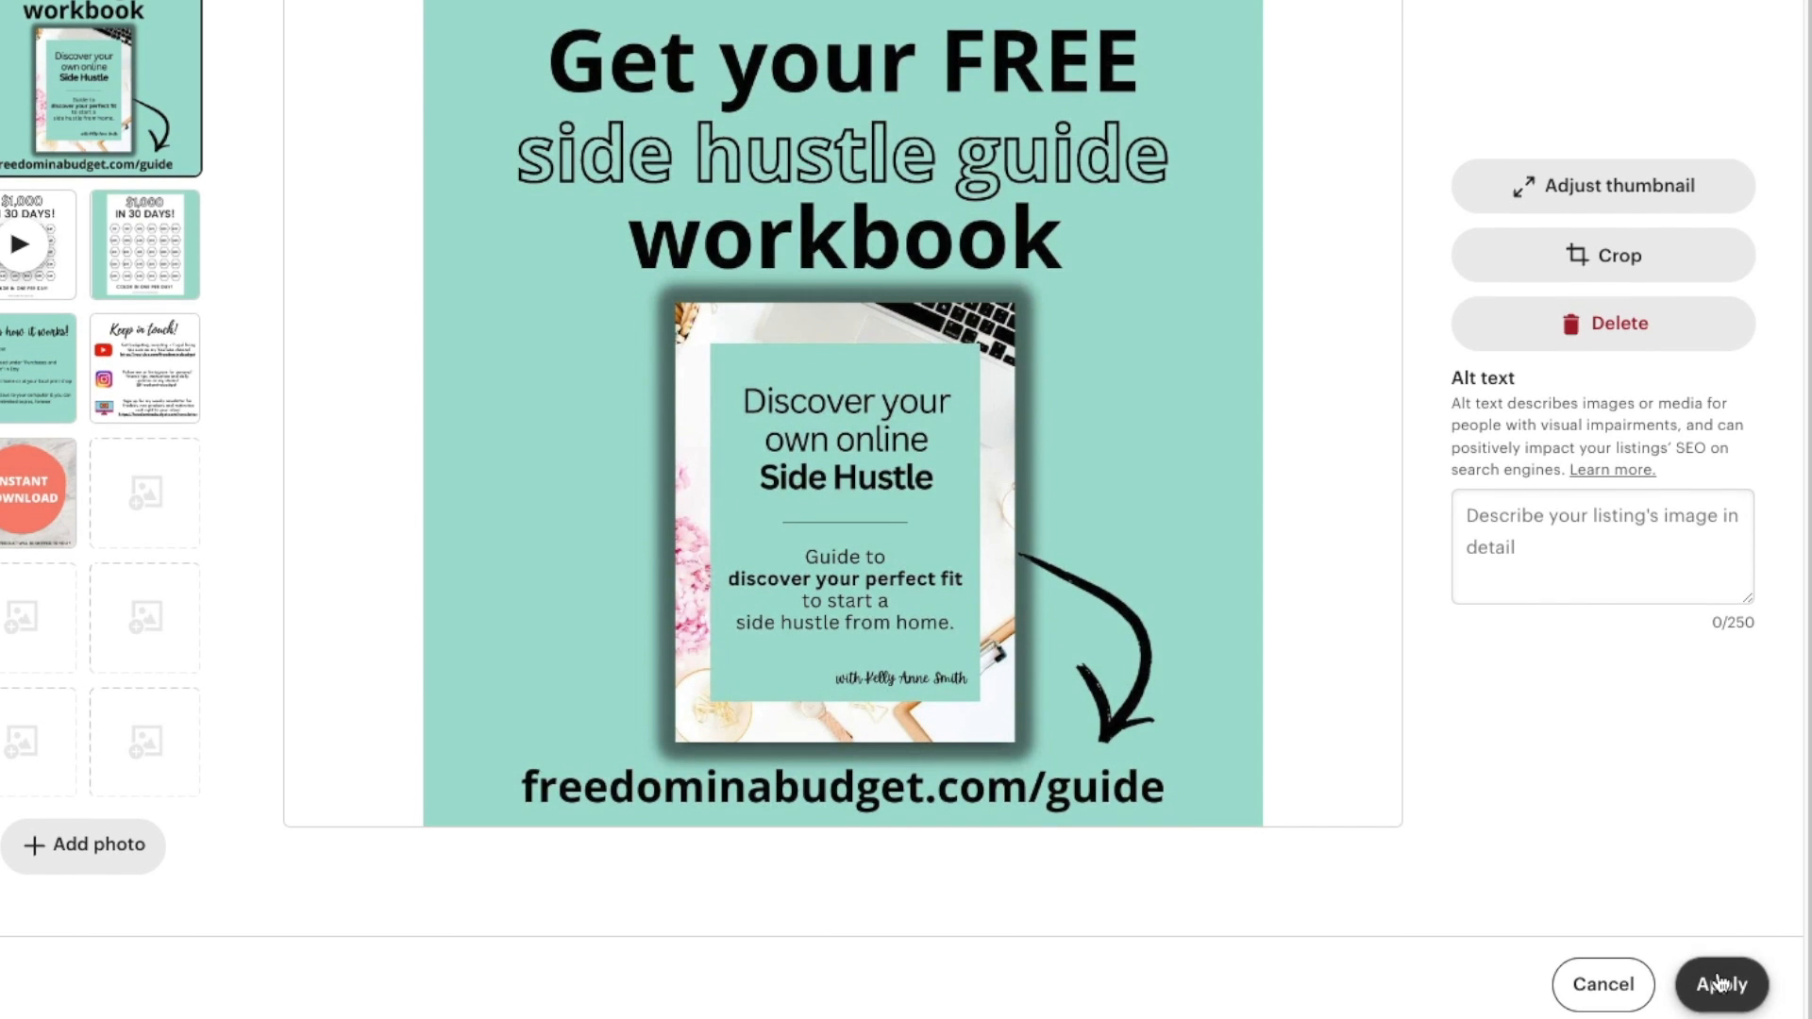
click(1721, 983)
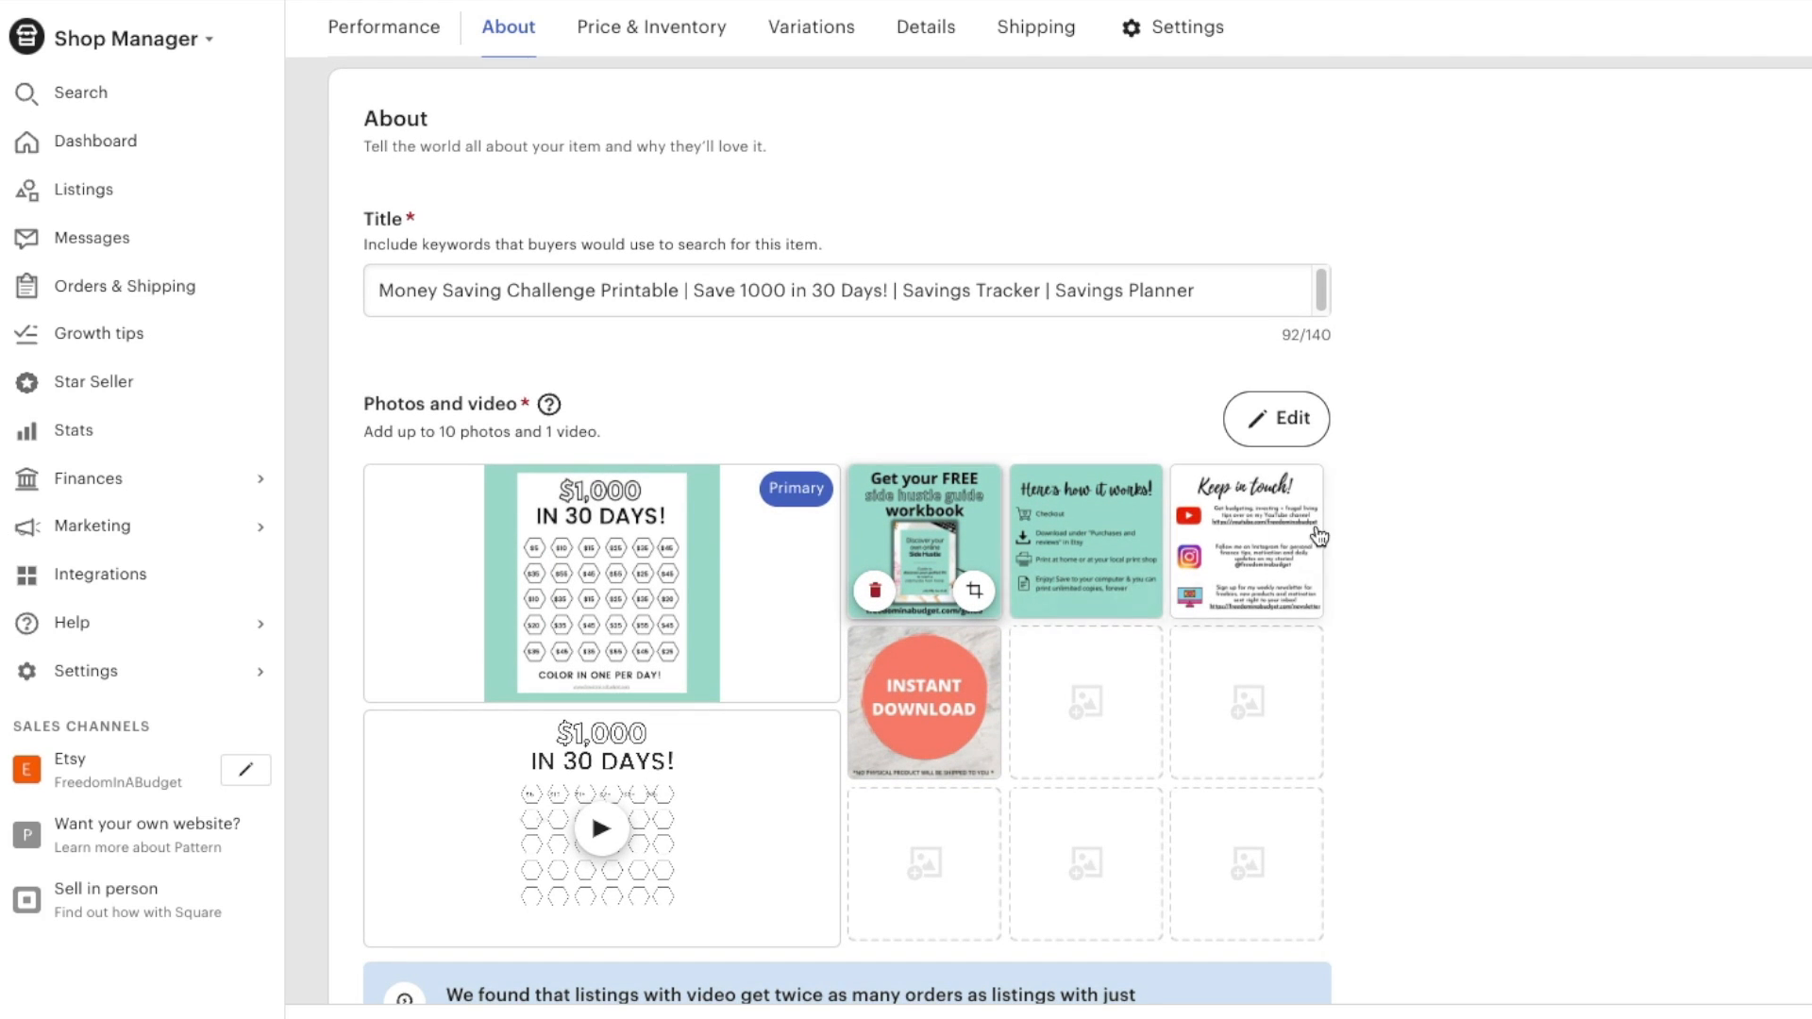
scroll(down, 3)
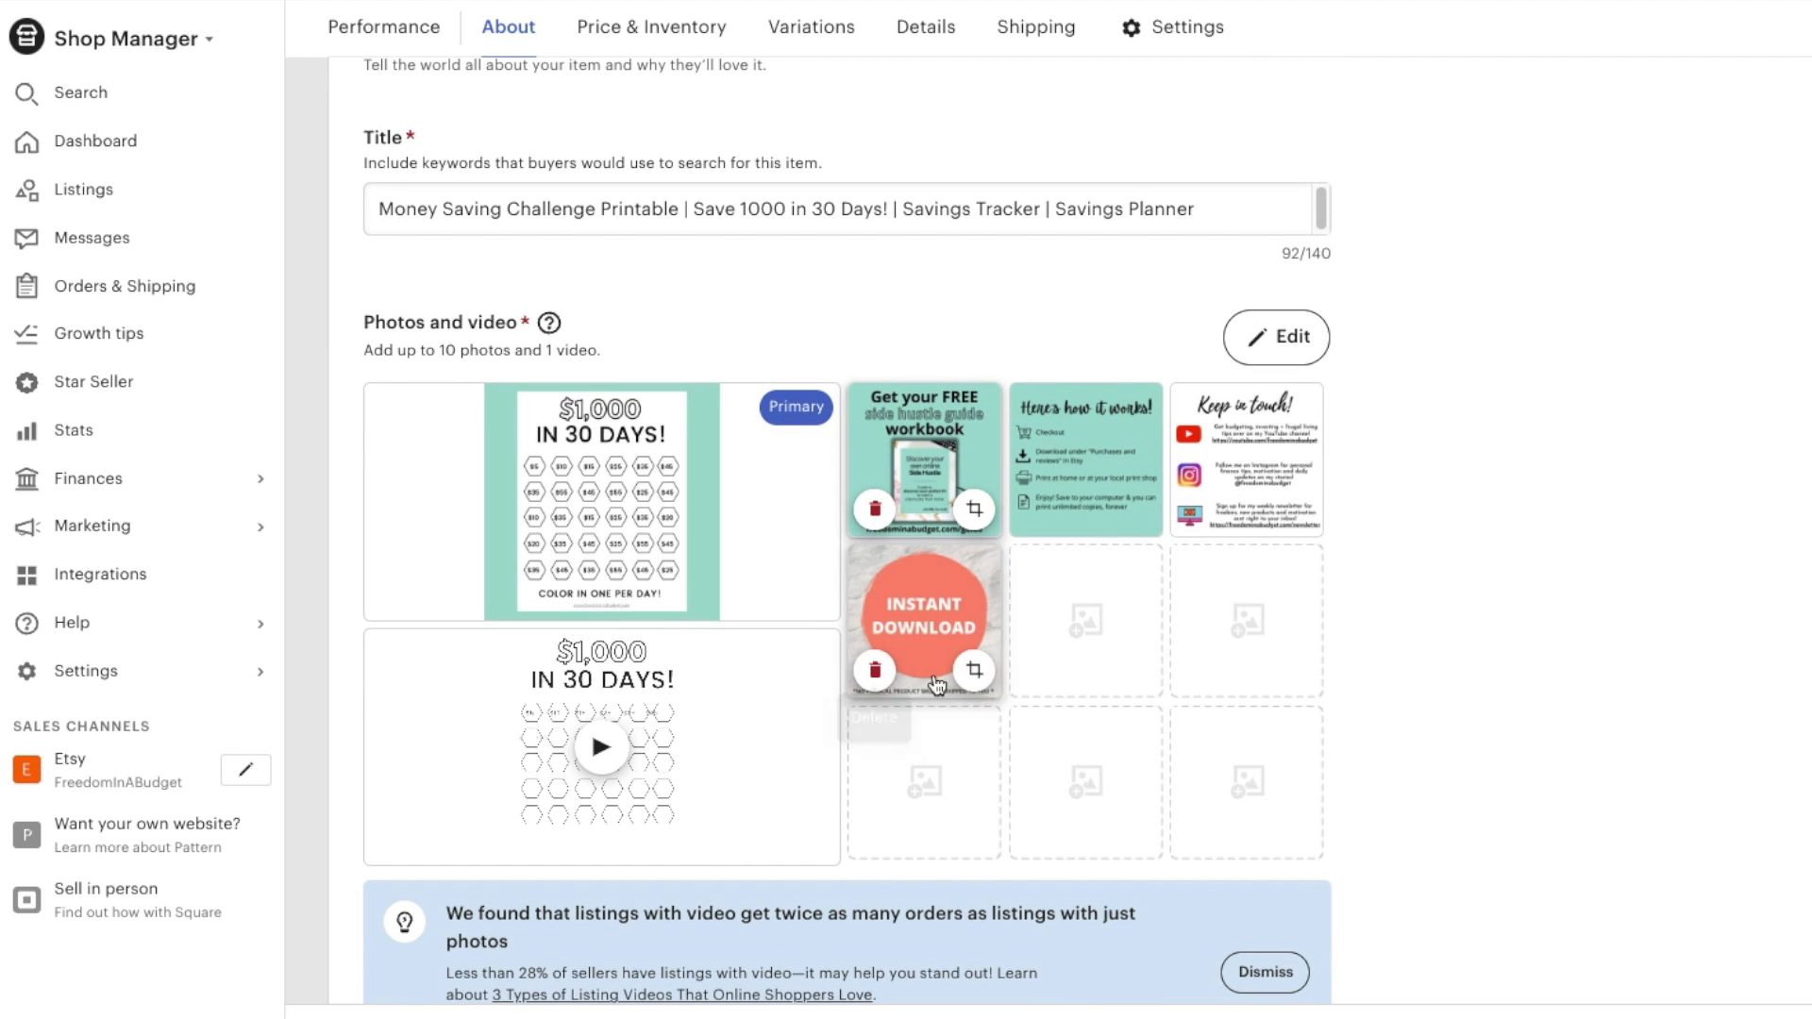
click(976, 670)
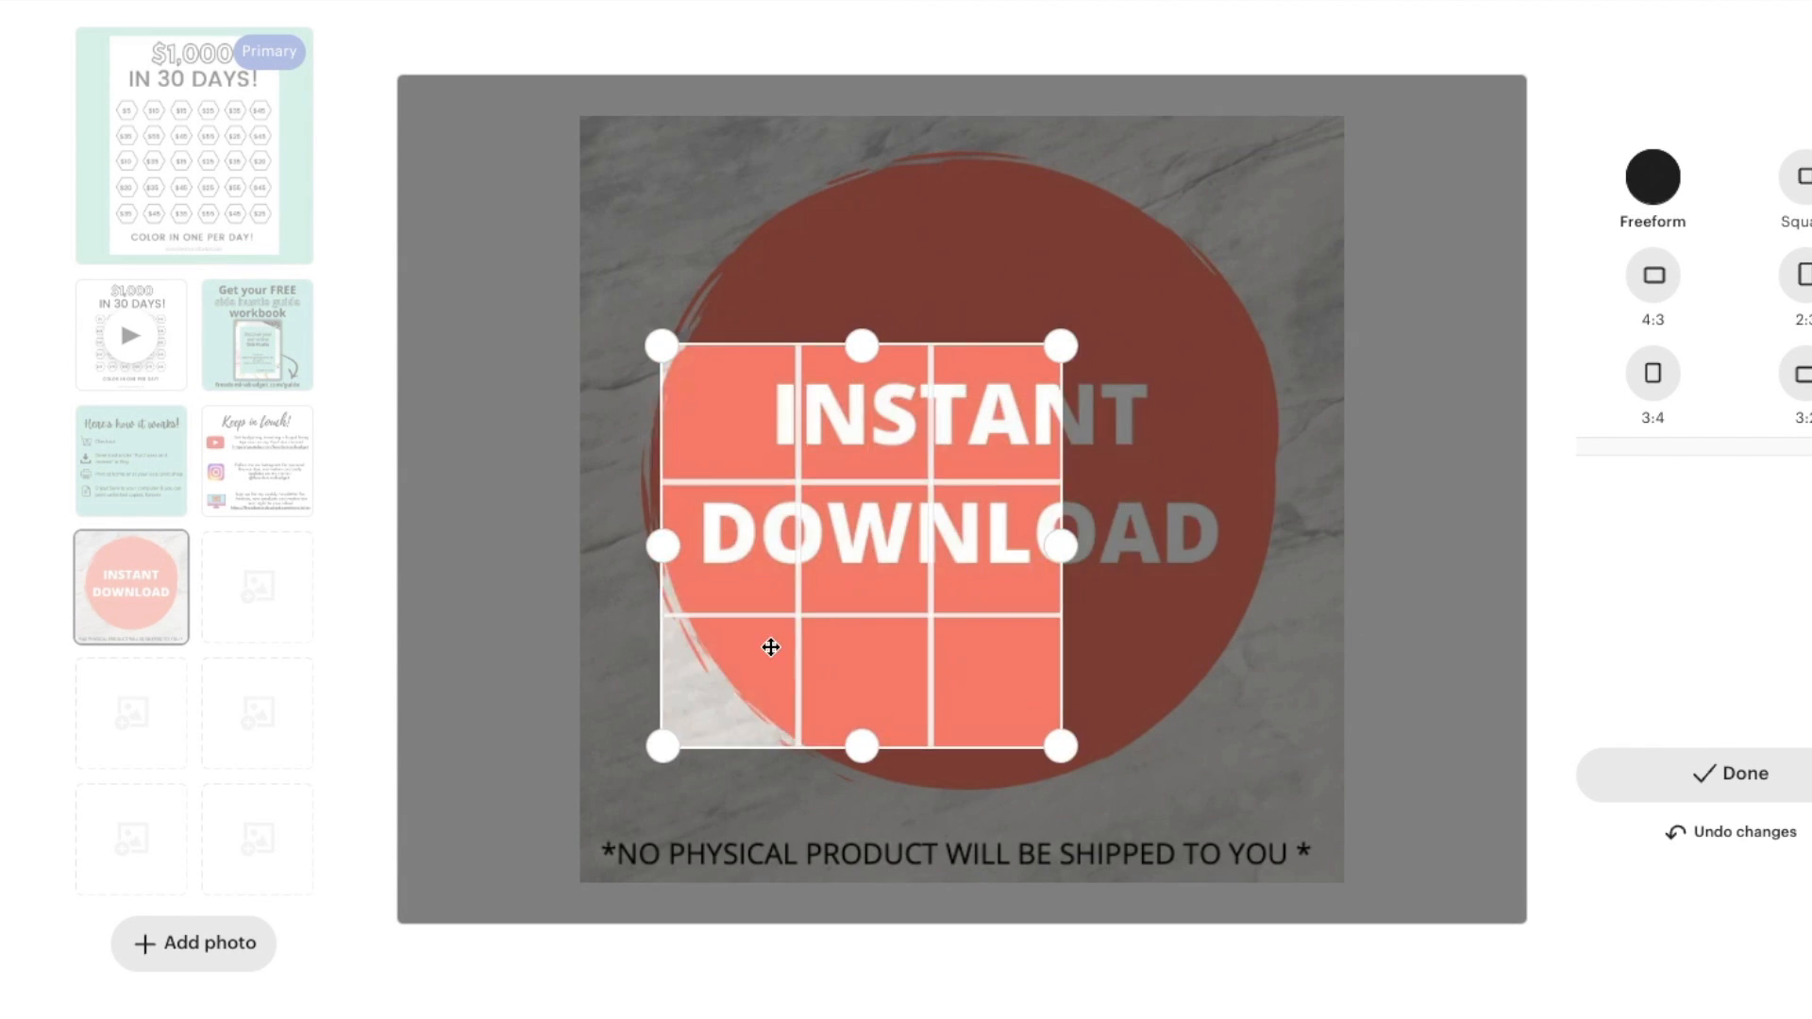
drag(770, 647, 943, 462)
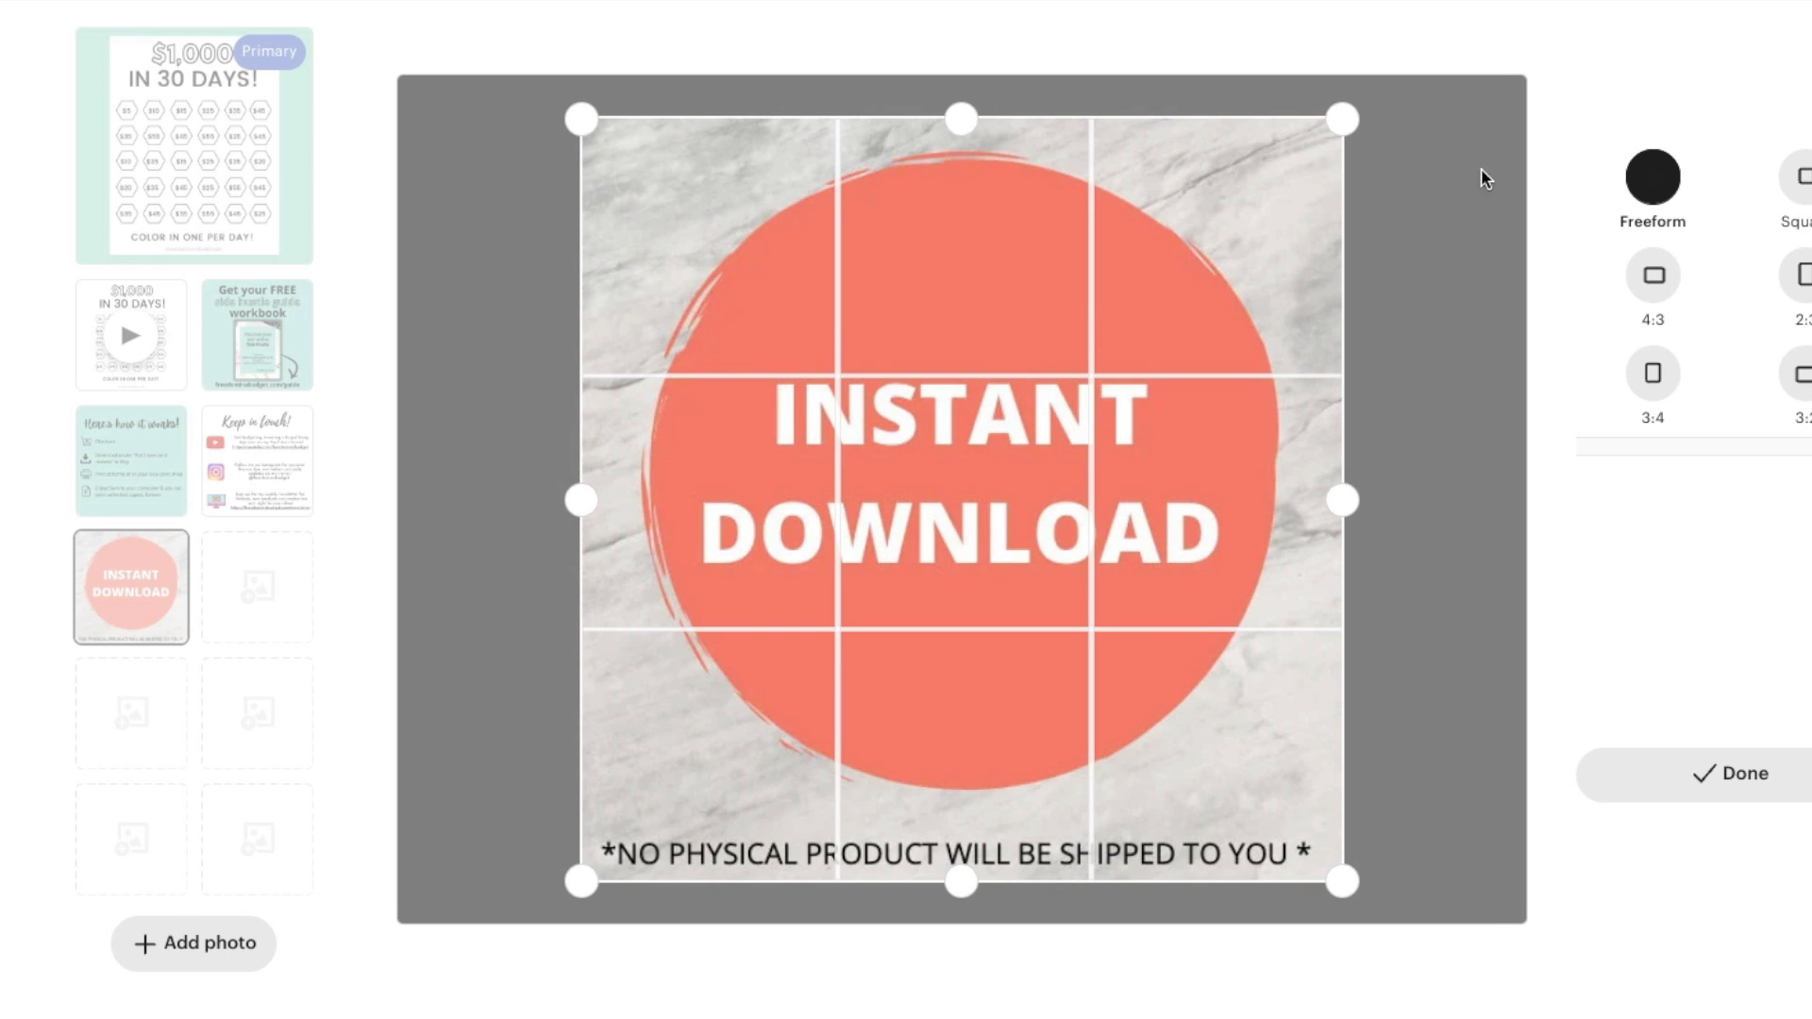
click(1651, 275)
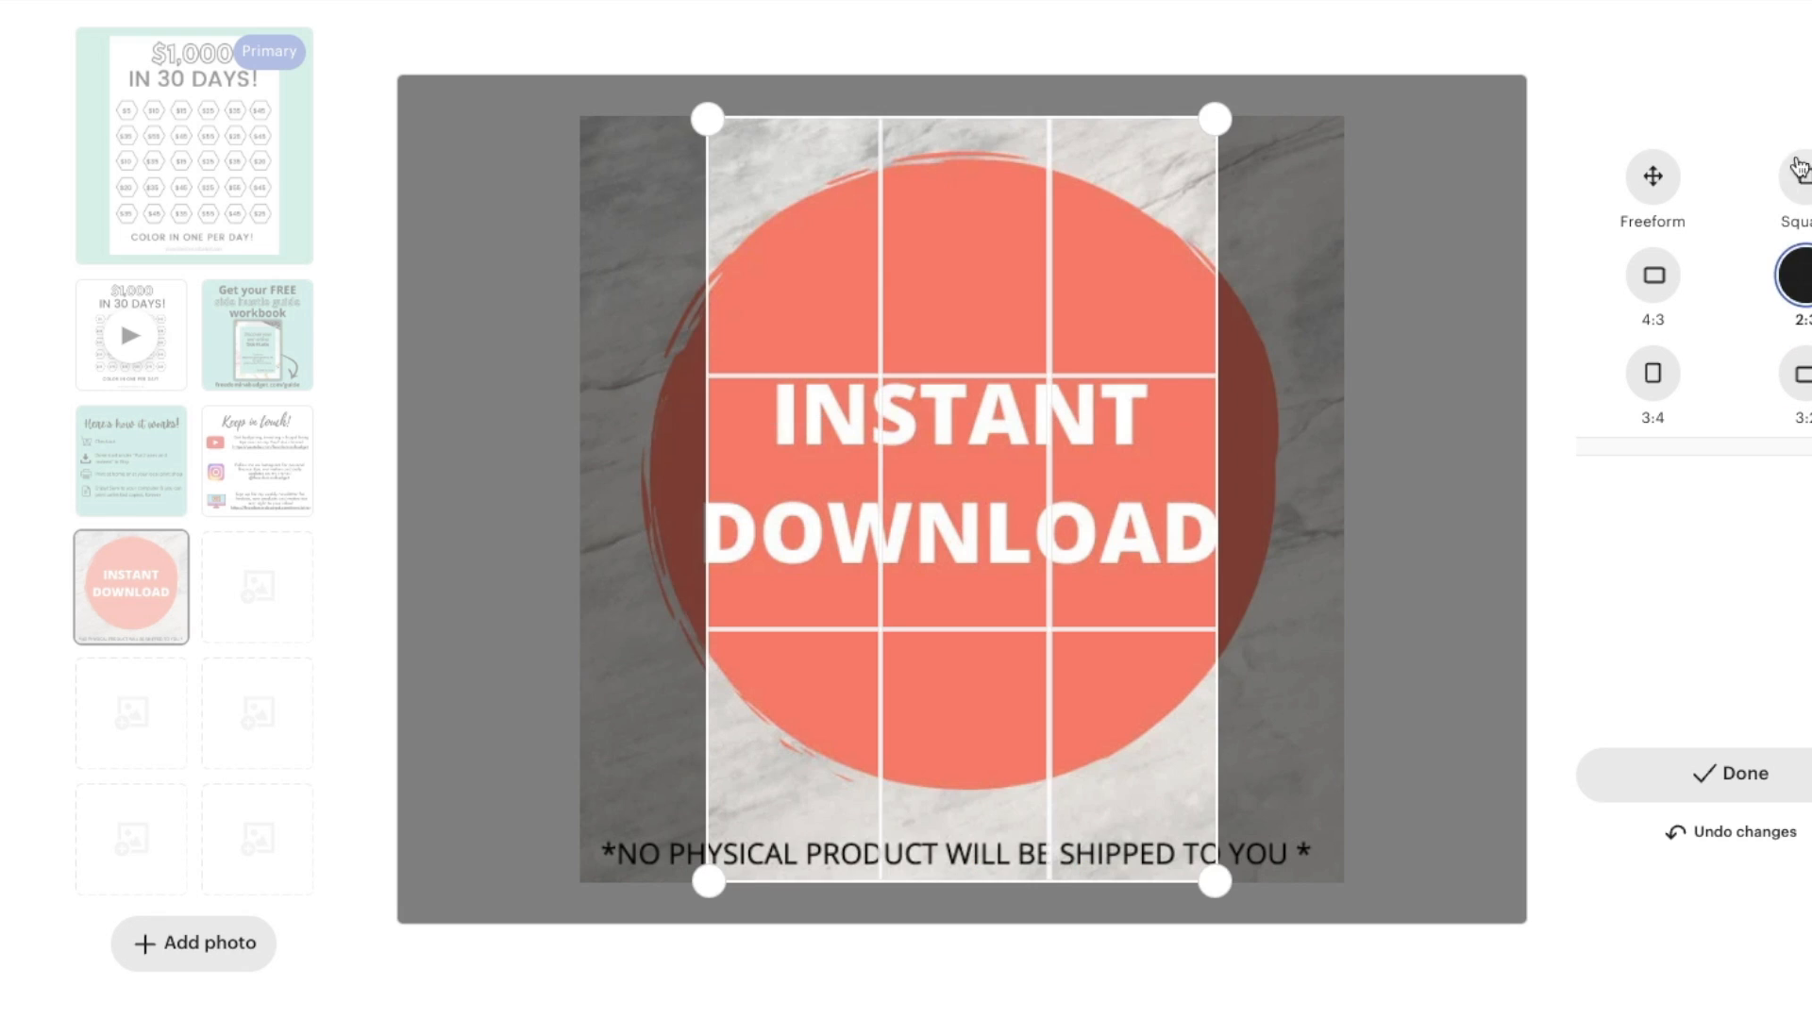
click(1652, 275)
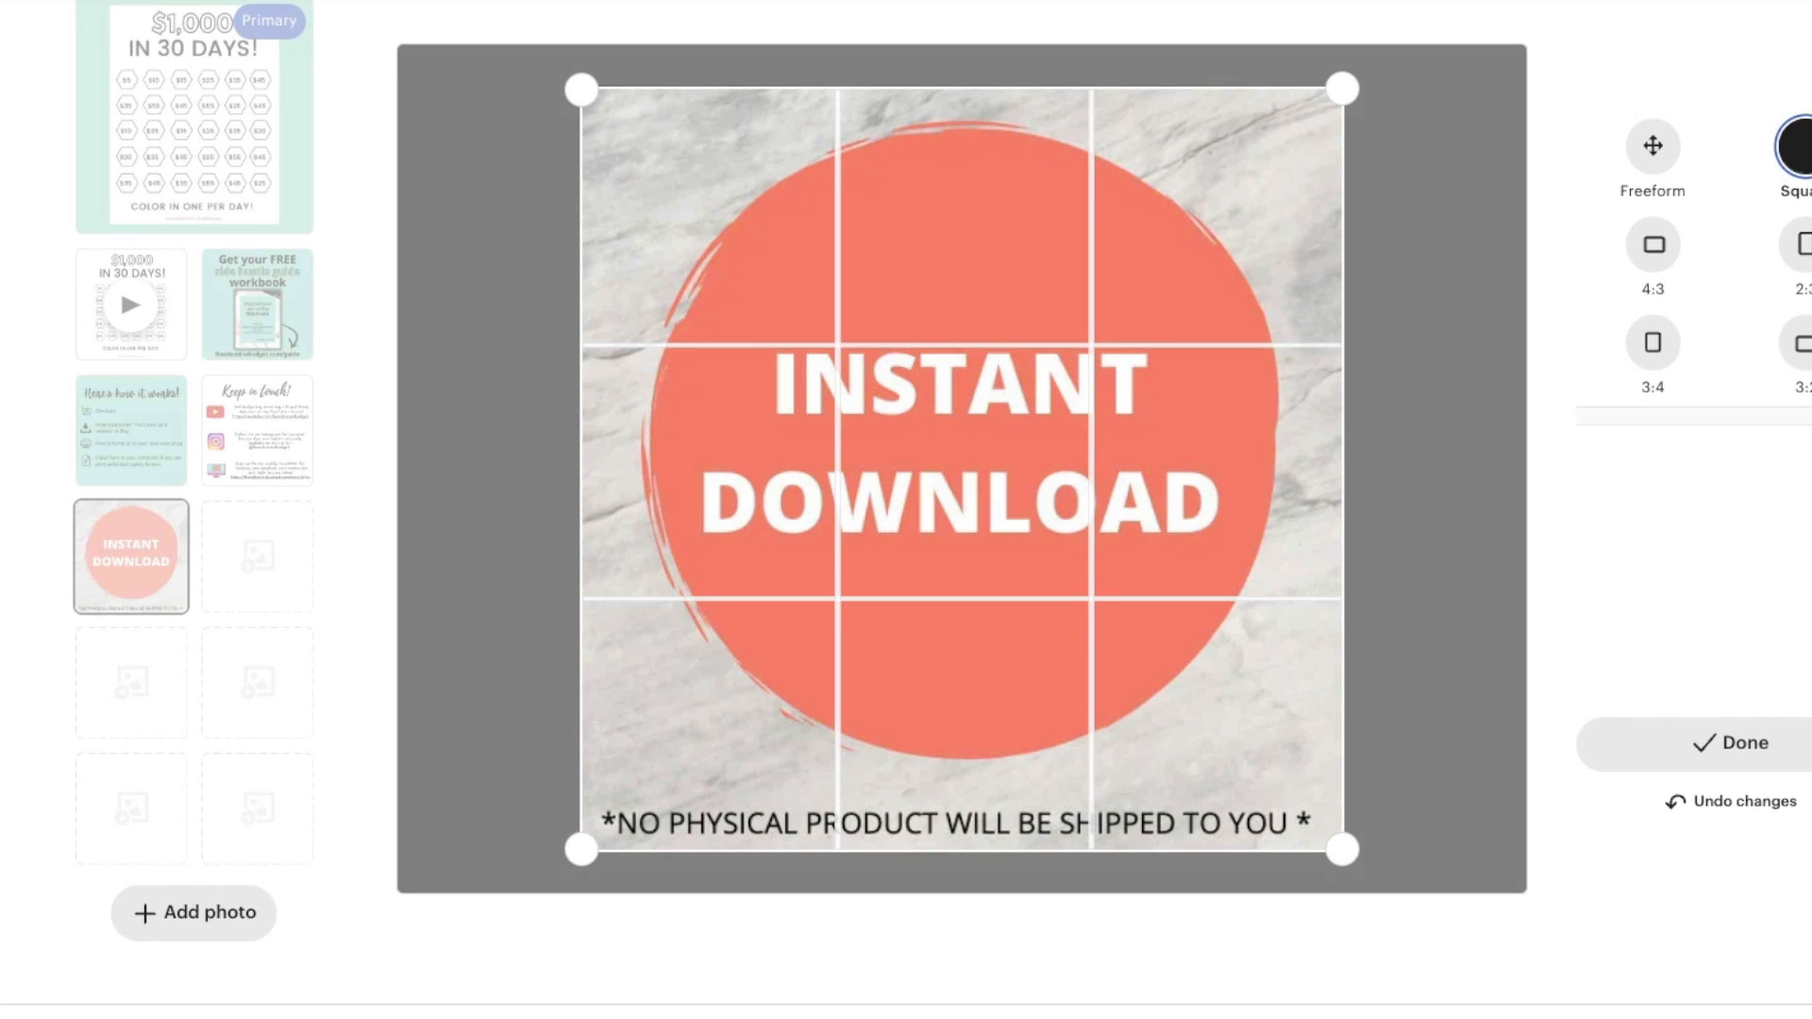
mouse_move(1377, 793)
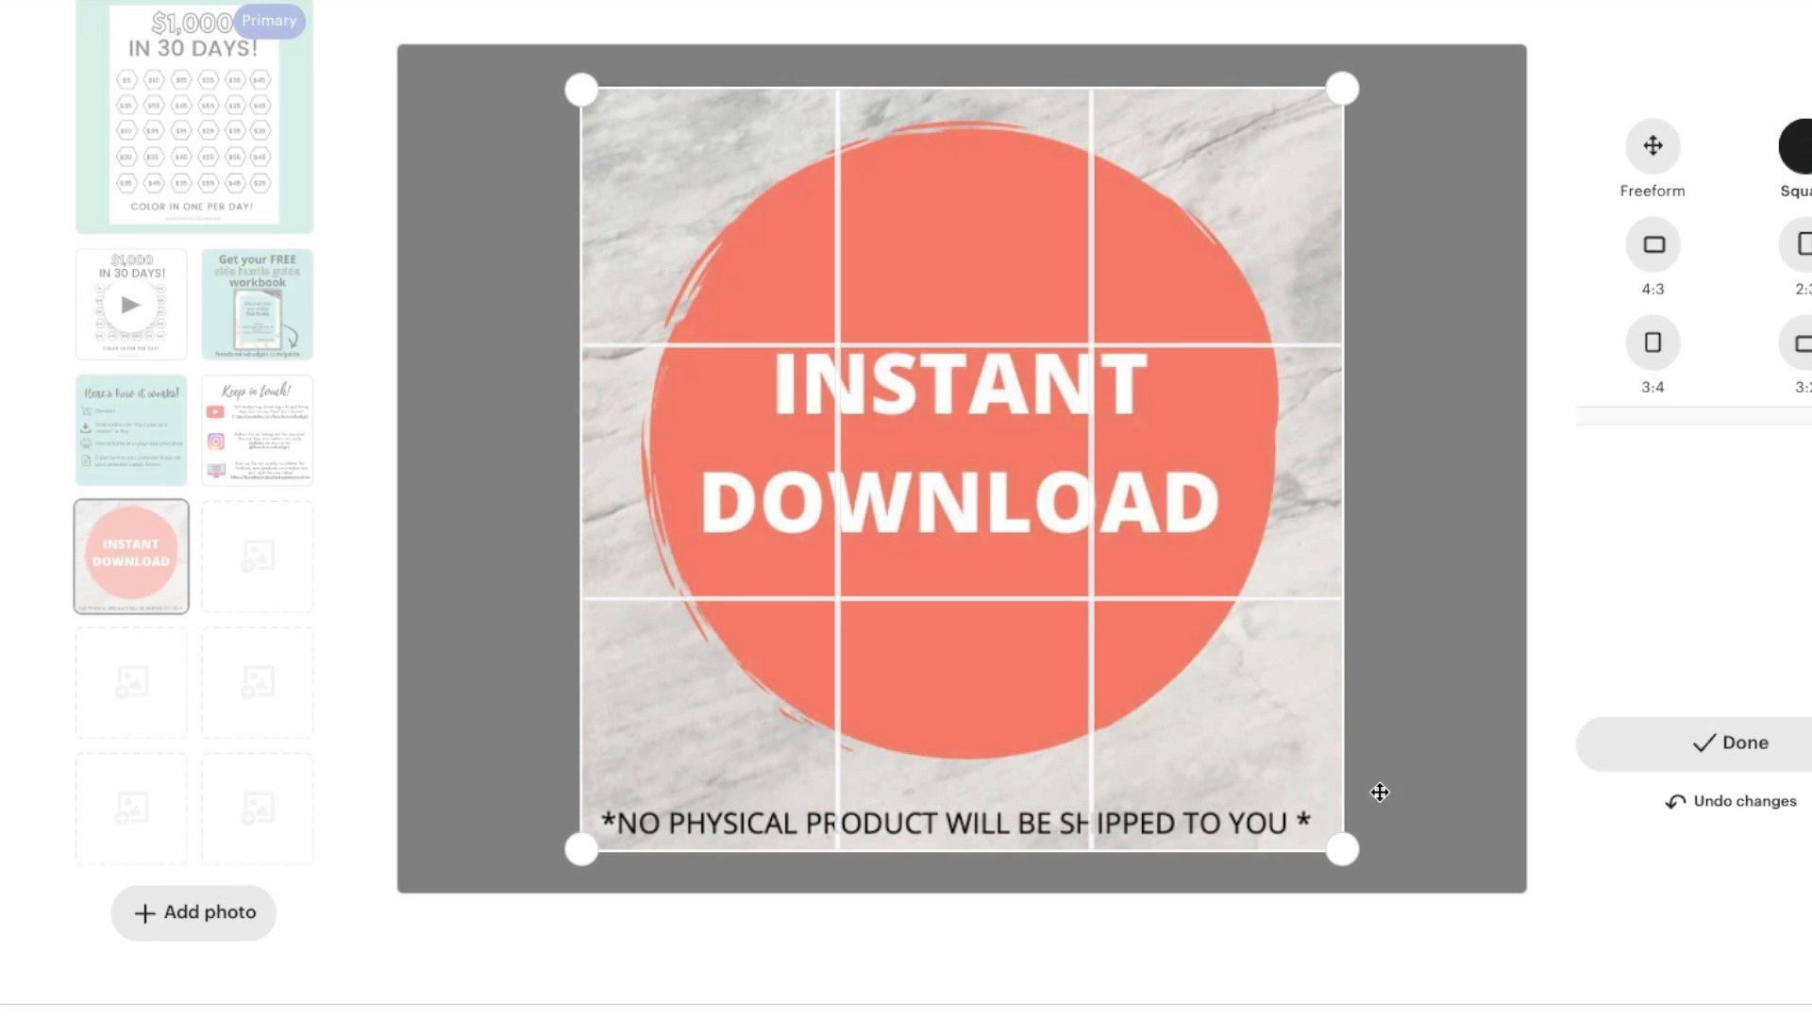
click(1742, 742)
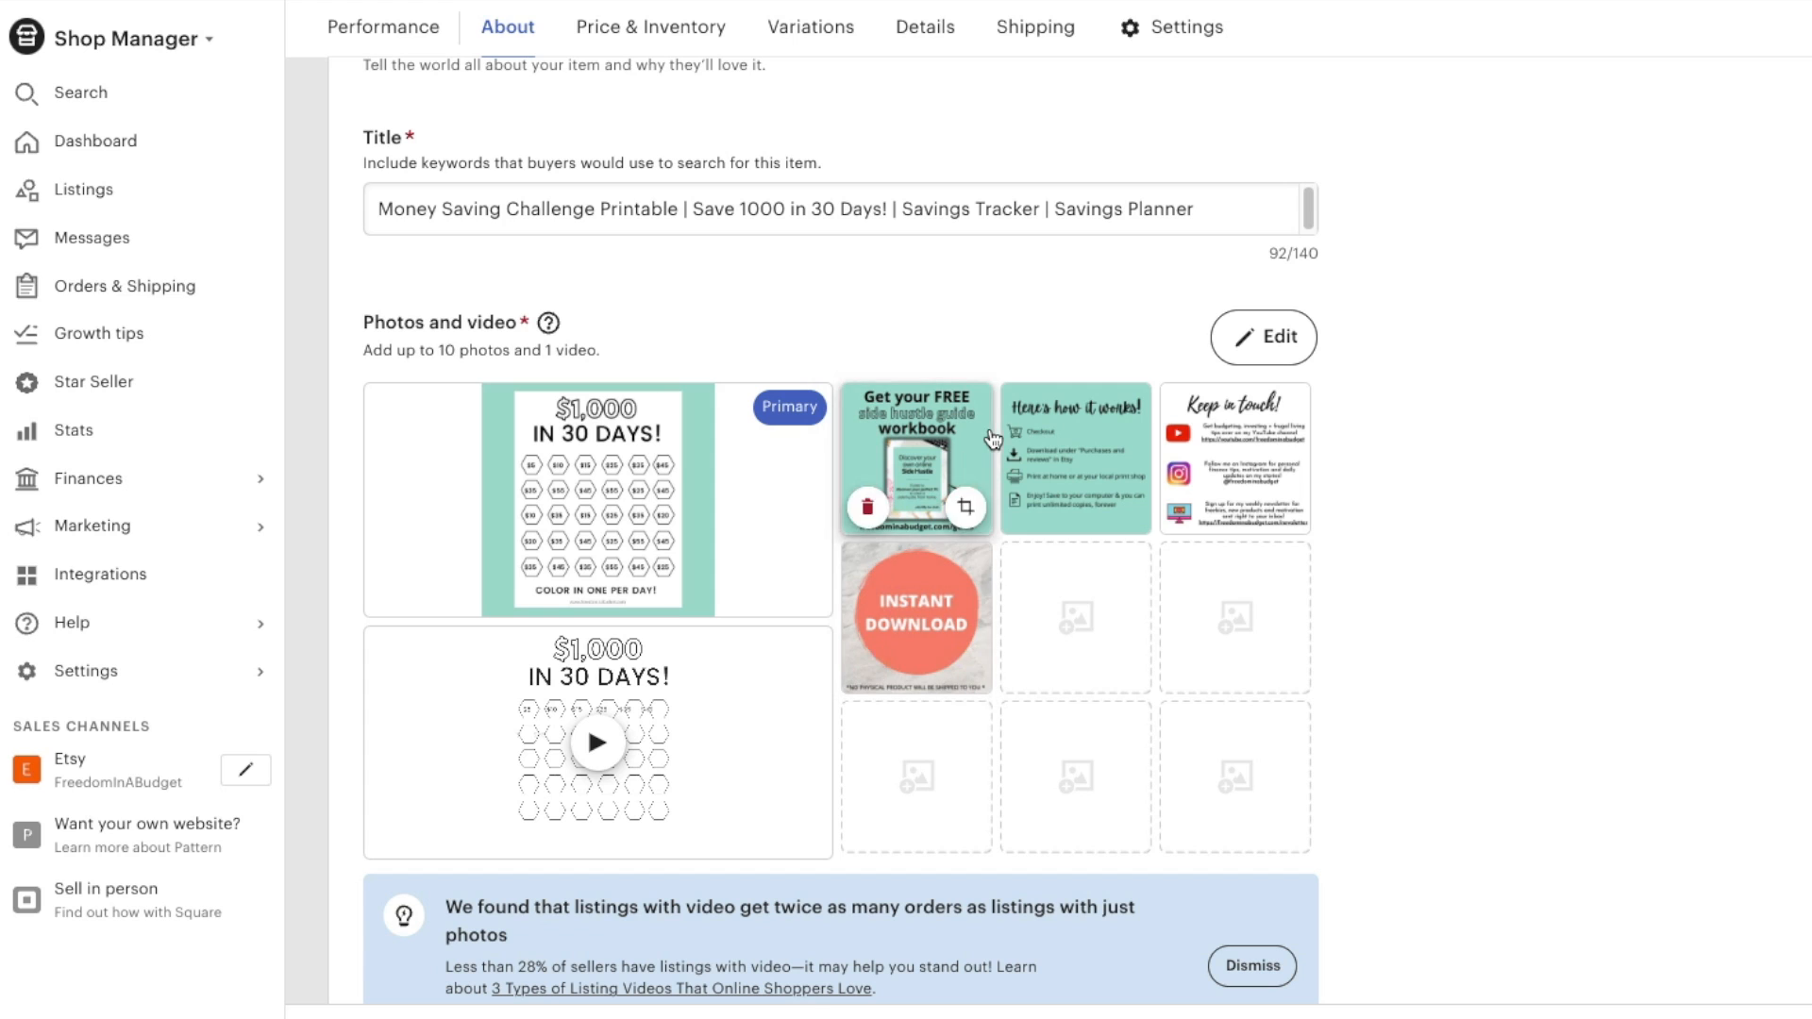
mouse_move(1094, 468)
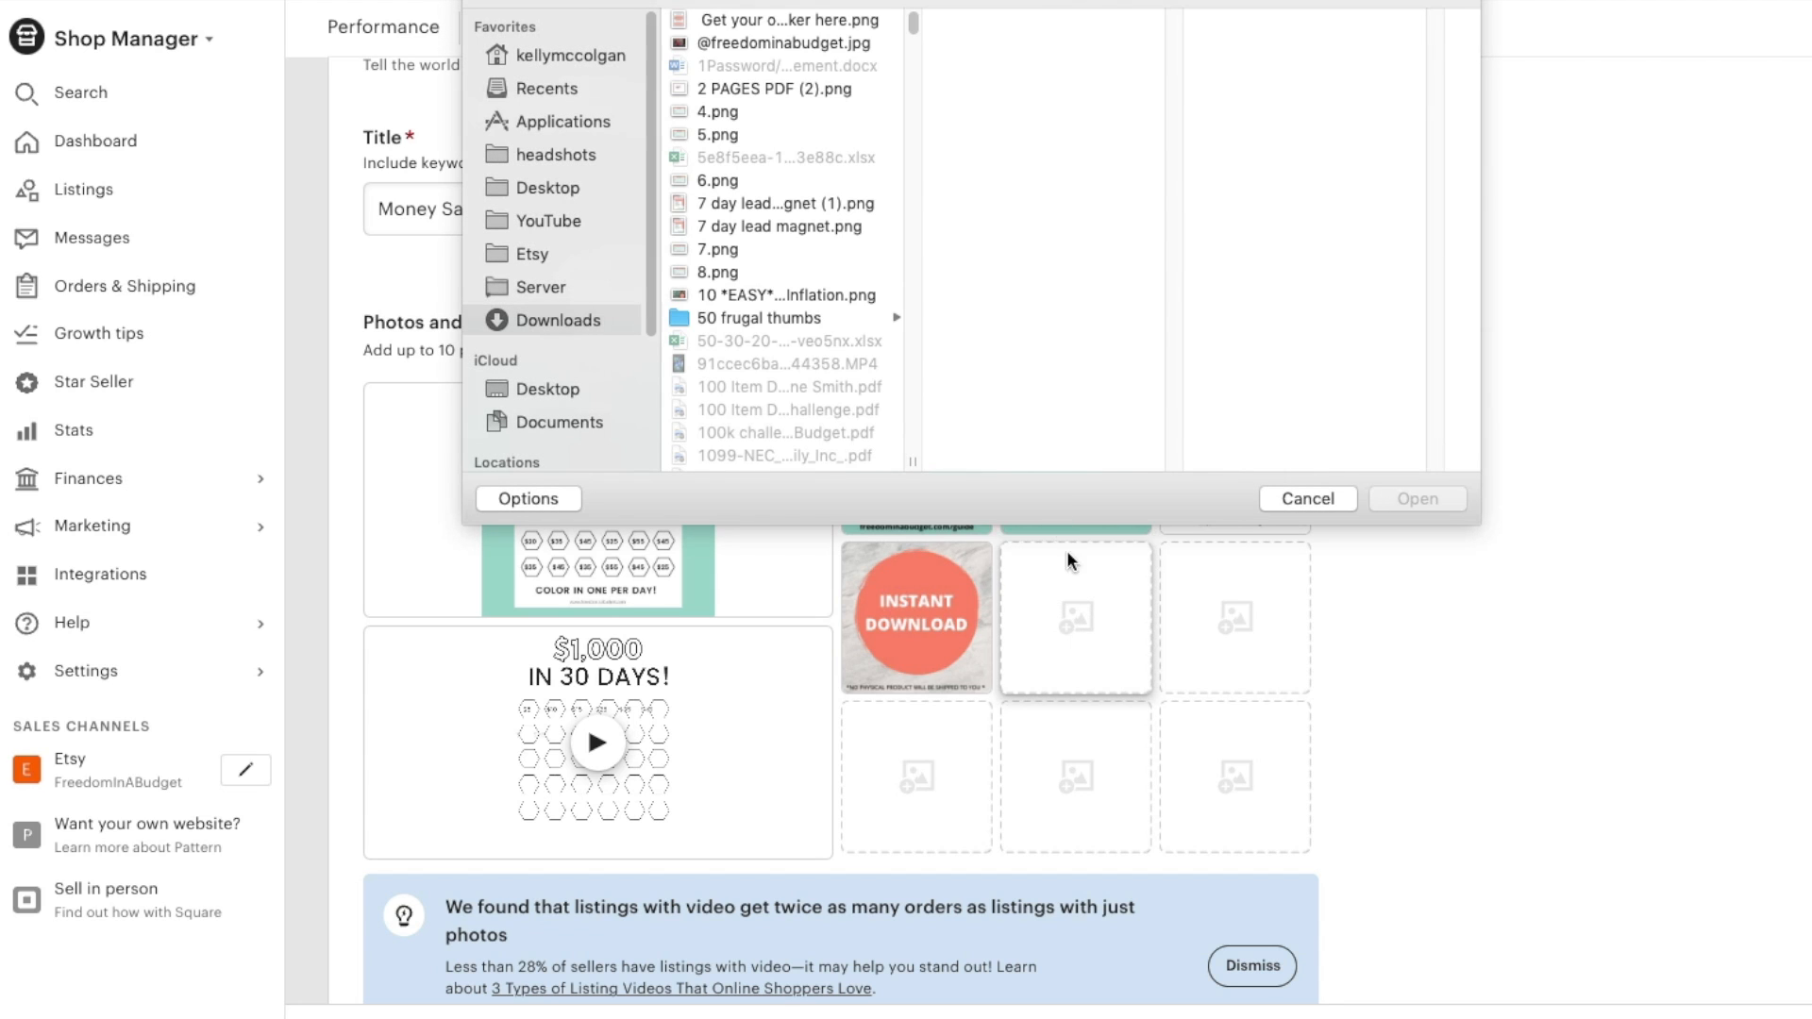
mouse_move(744, 222)
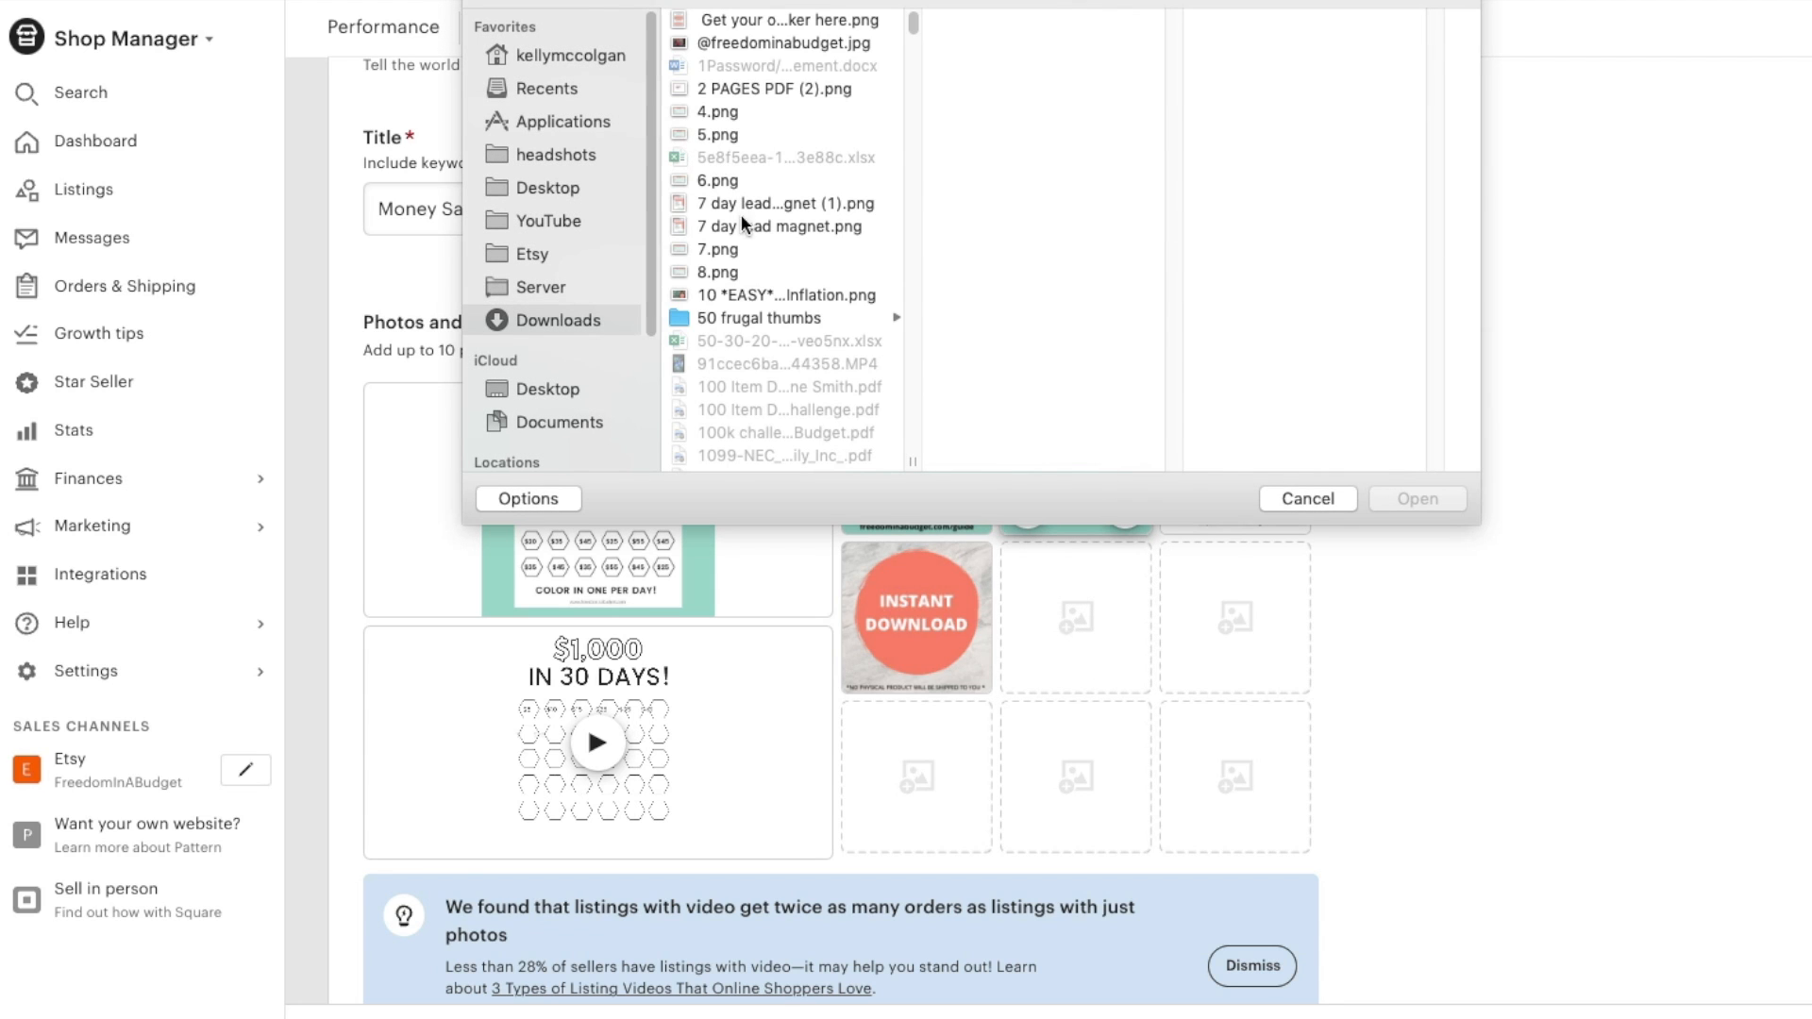
- Choose the 7 day lead magnet image in the file picker for another photo slot
click(781, 226)
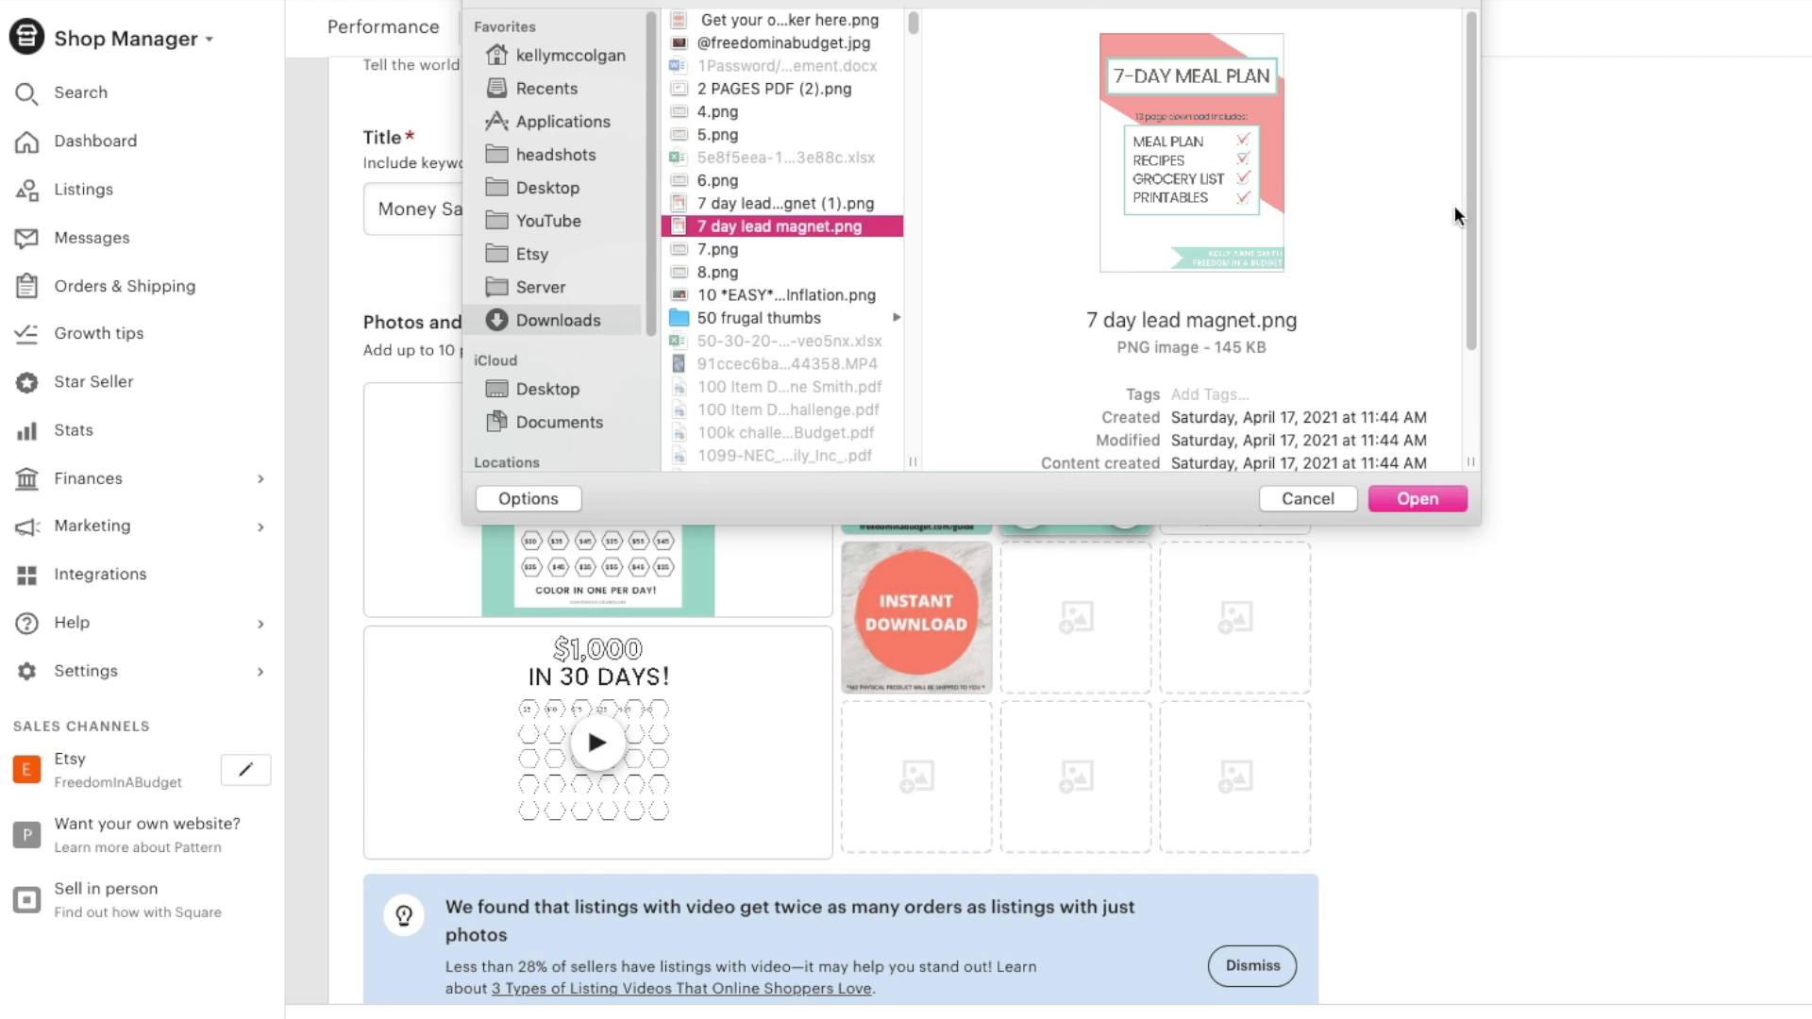
mouse_move(1083, 219)
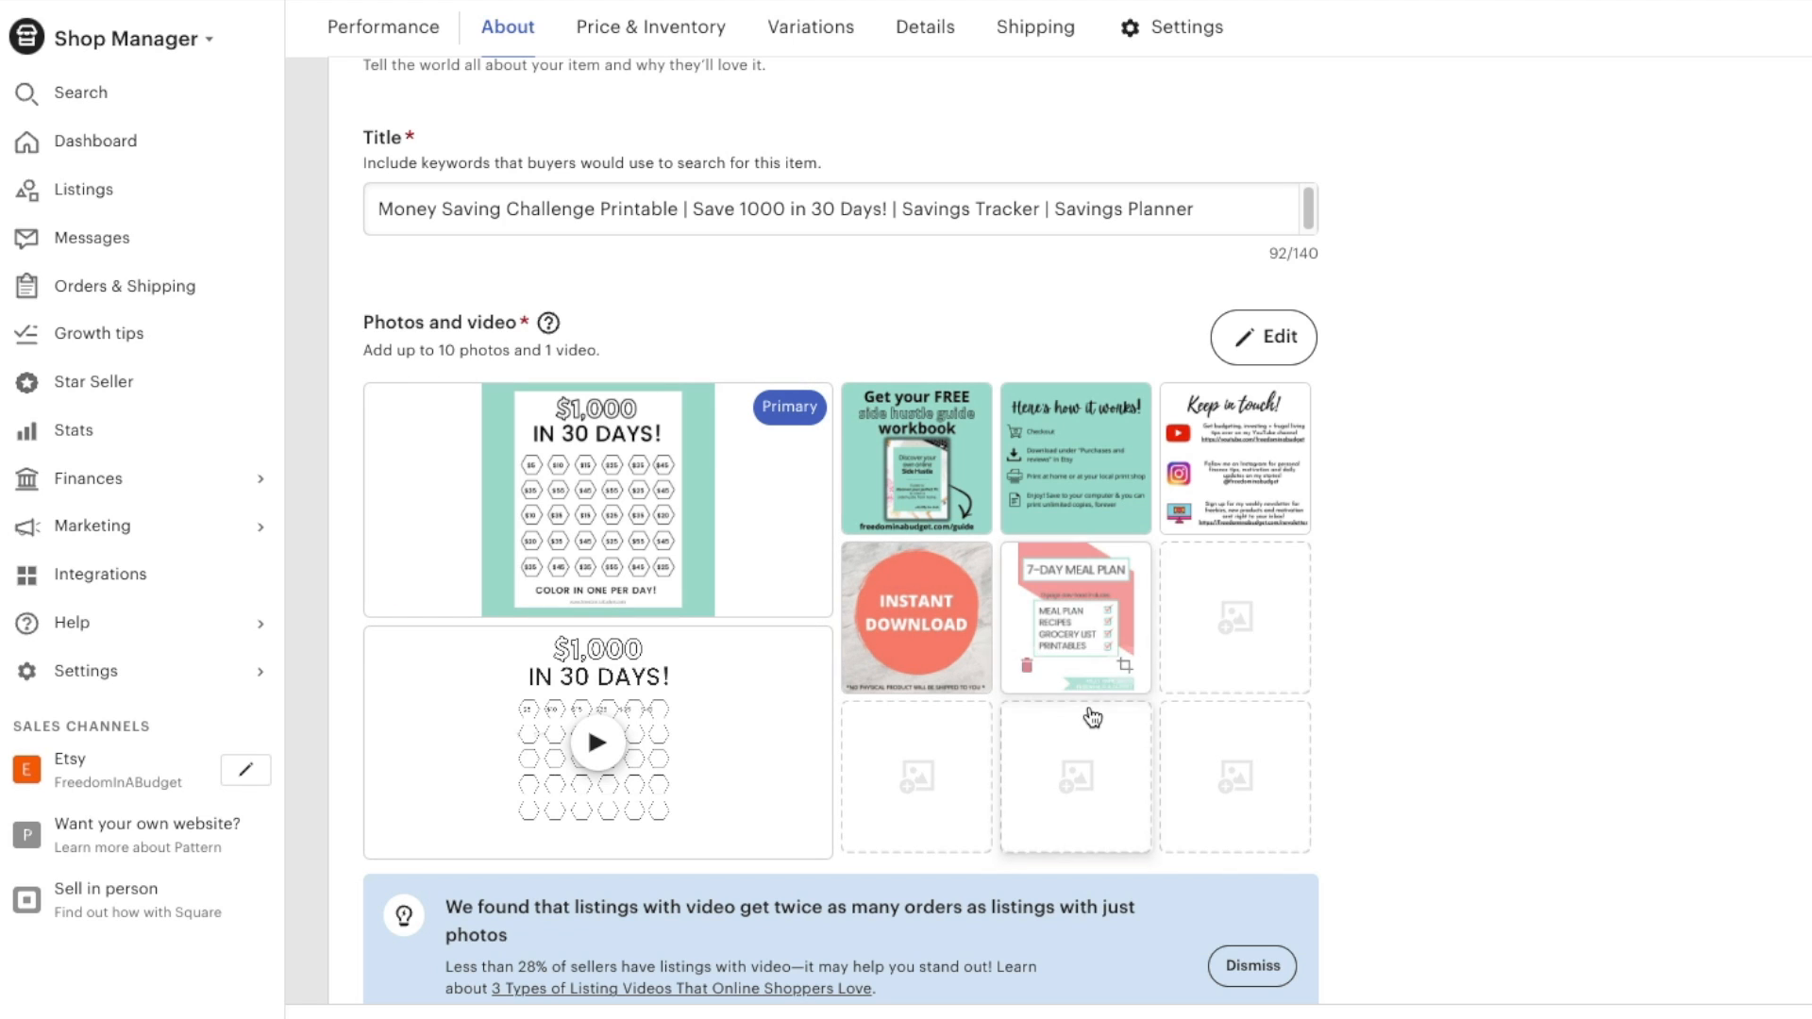
mouse_move(1008, 690)
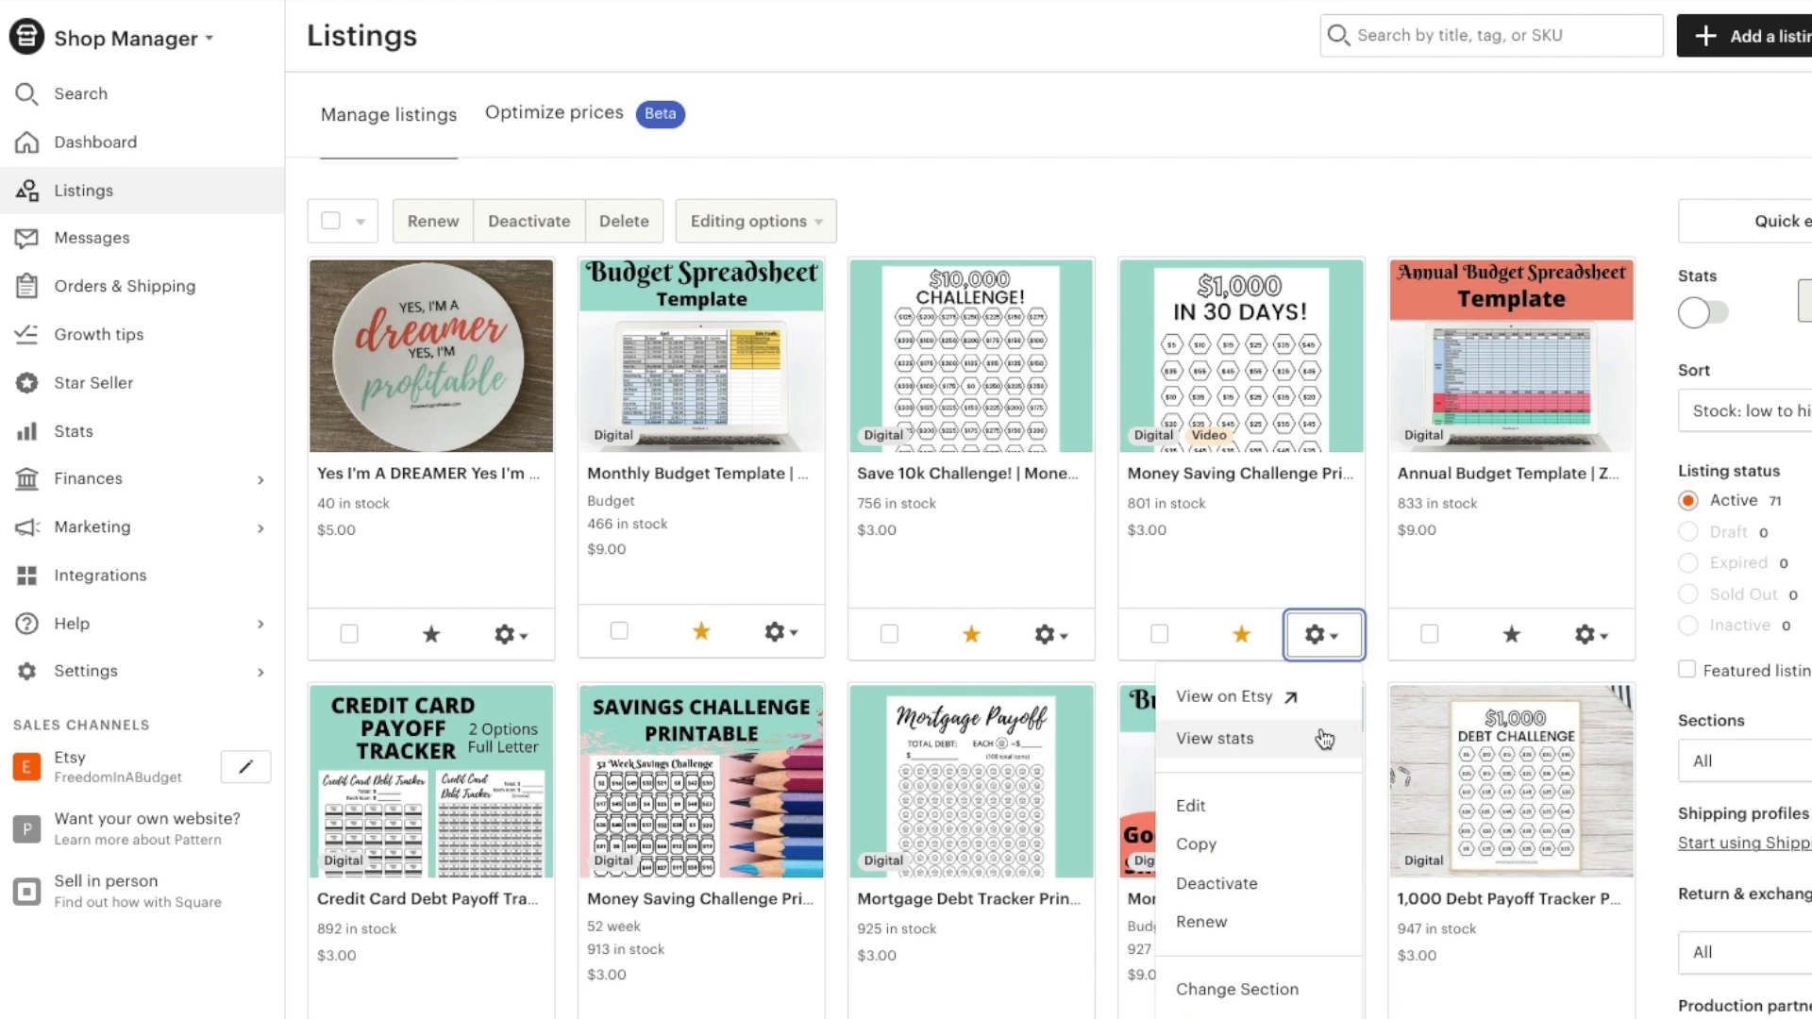
- View the public Etsy listing and advance its photos to the workbook image
click(1223, 697)
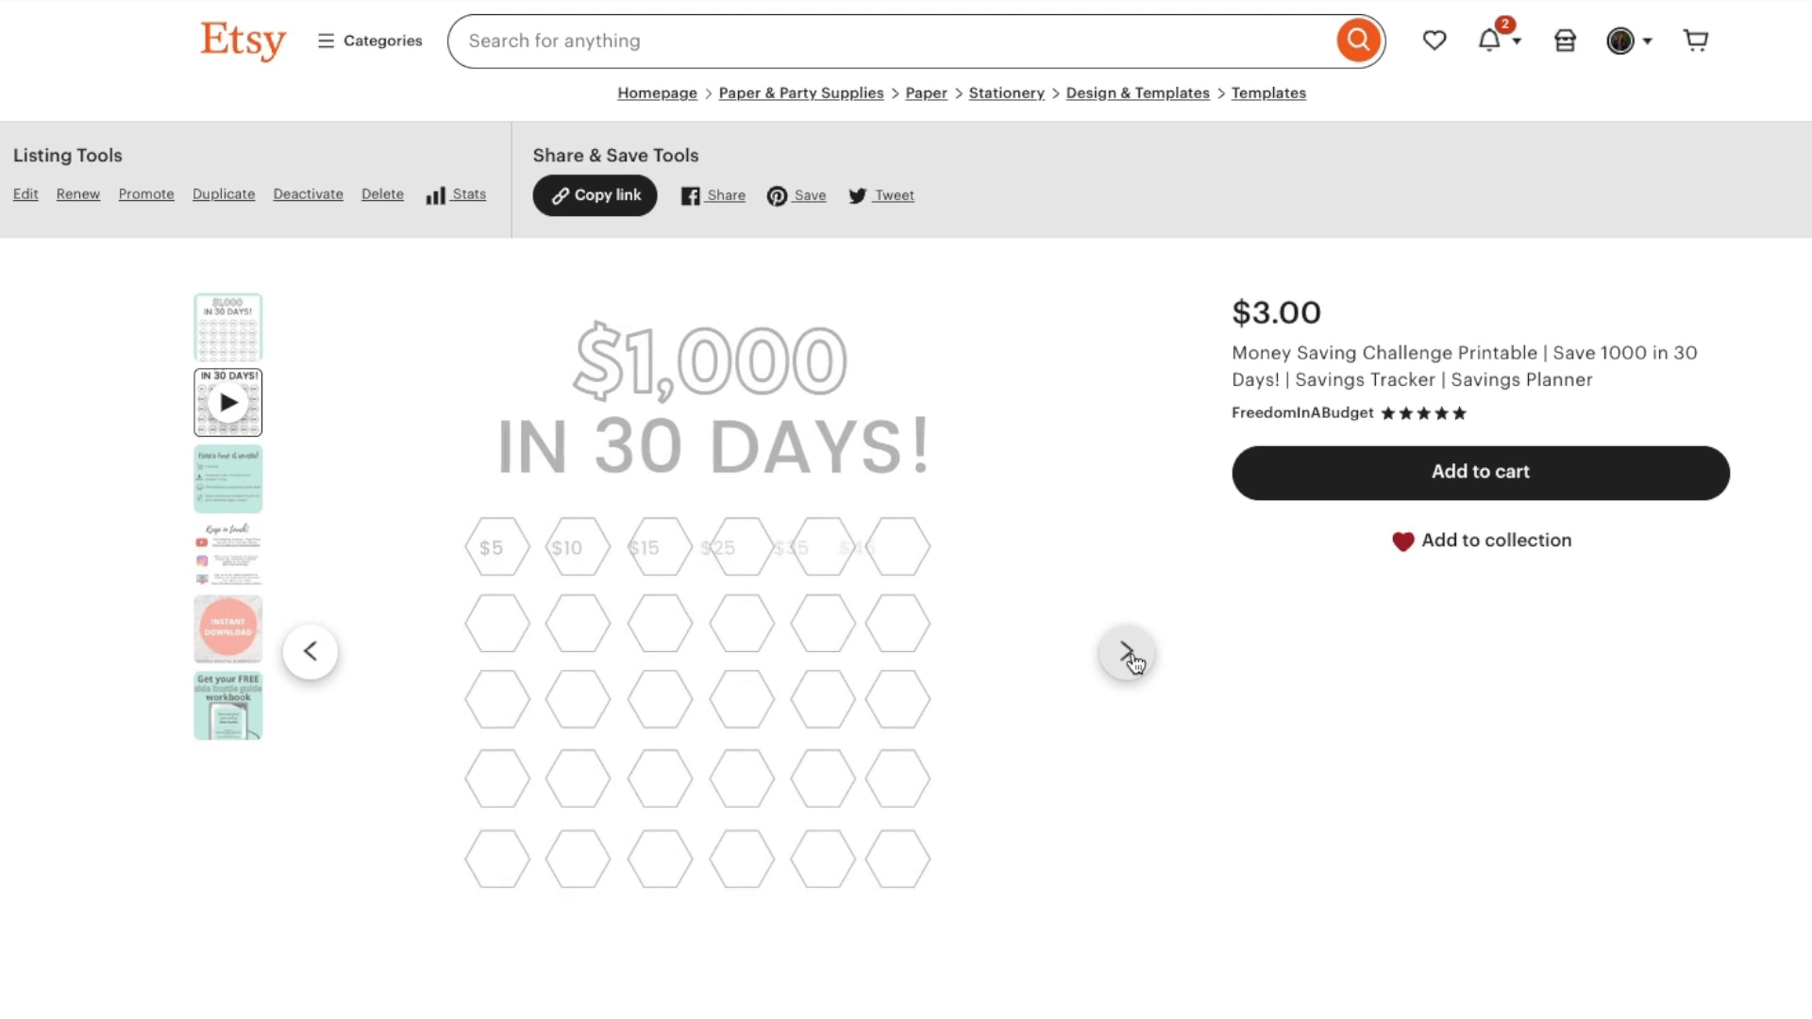
click(1125, 651)
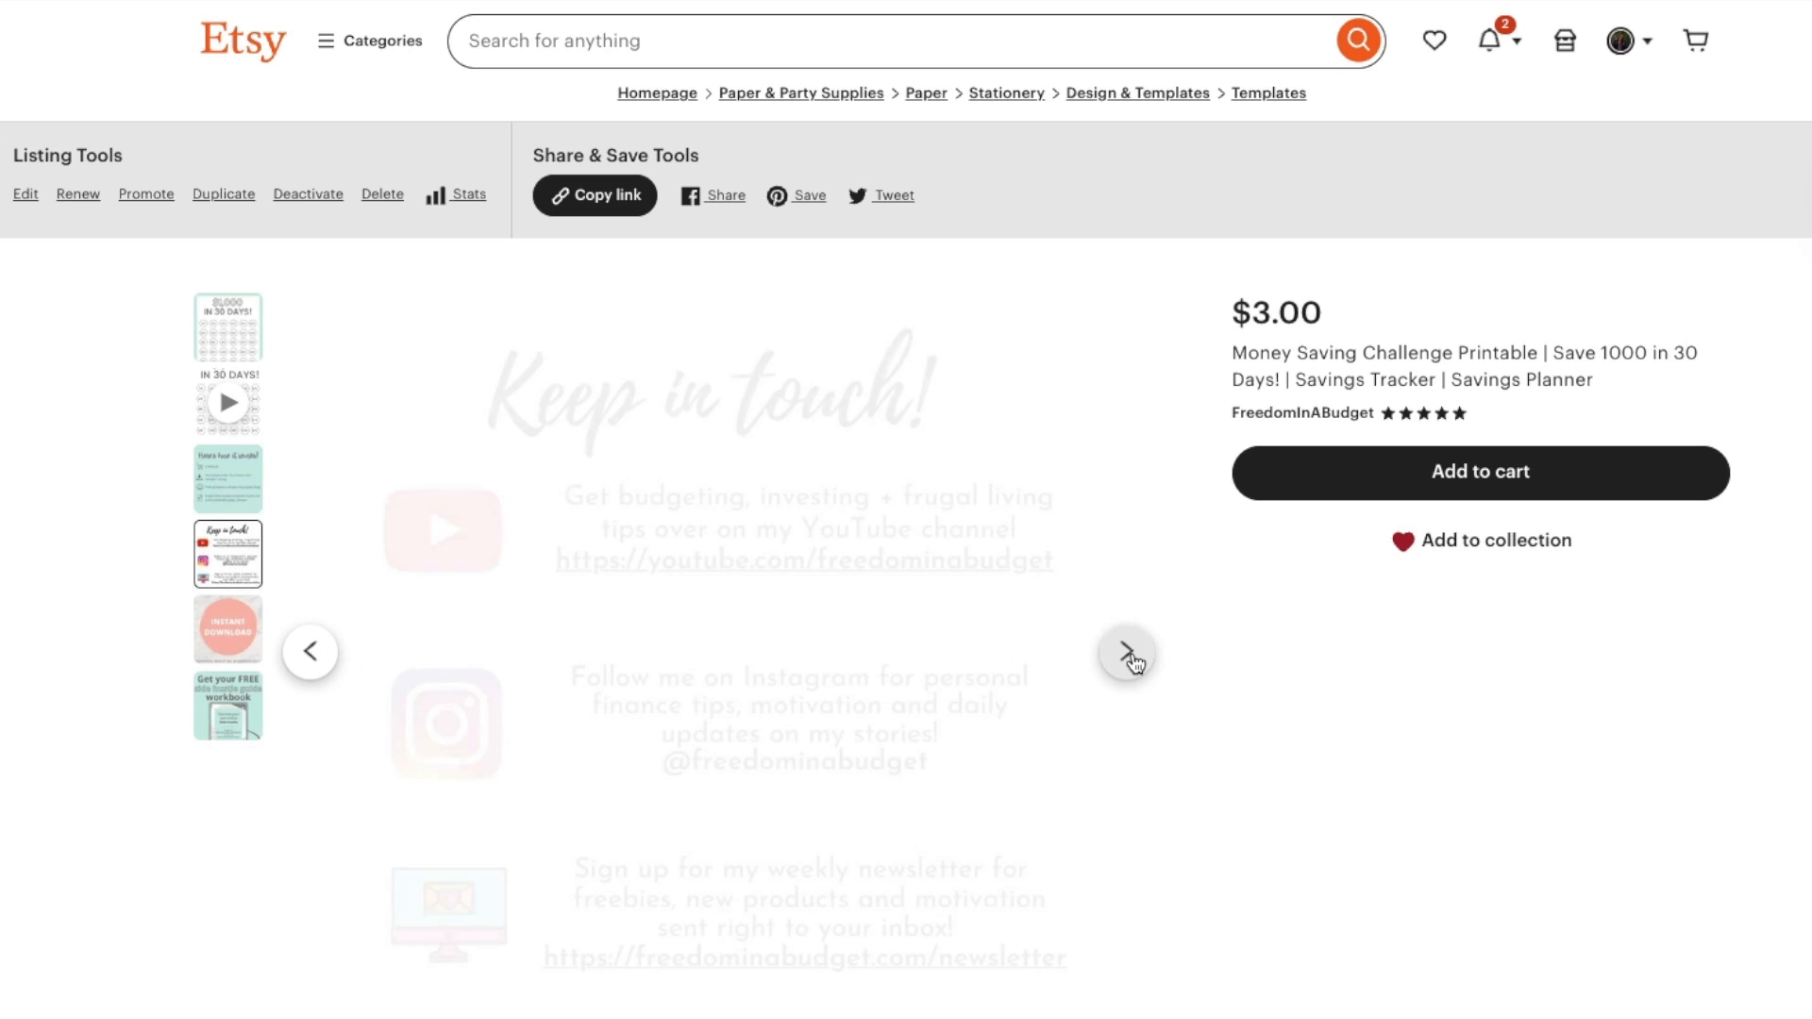
click(1125, 651)
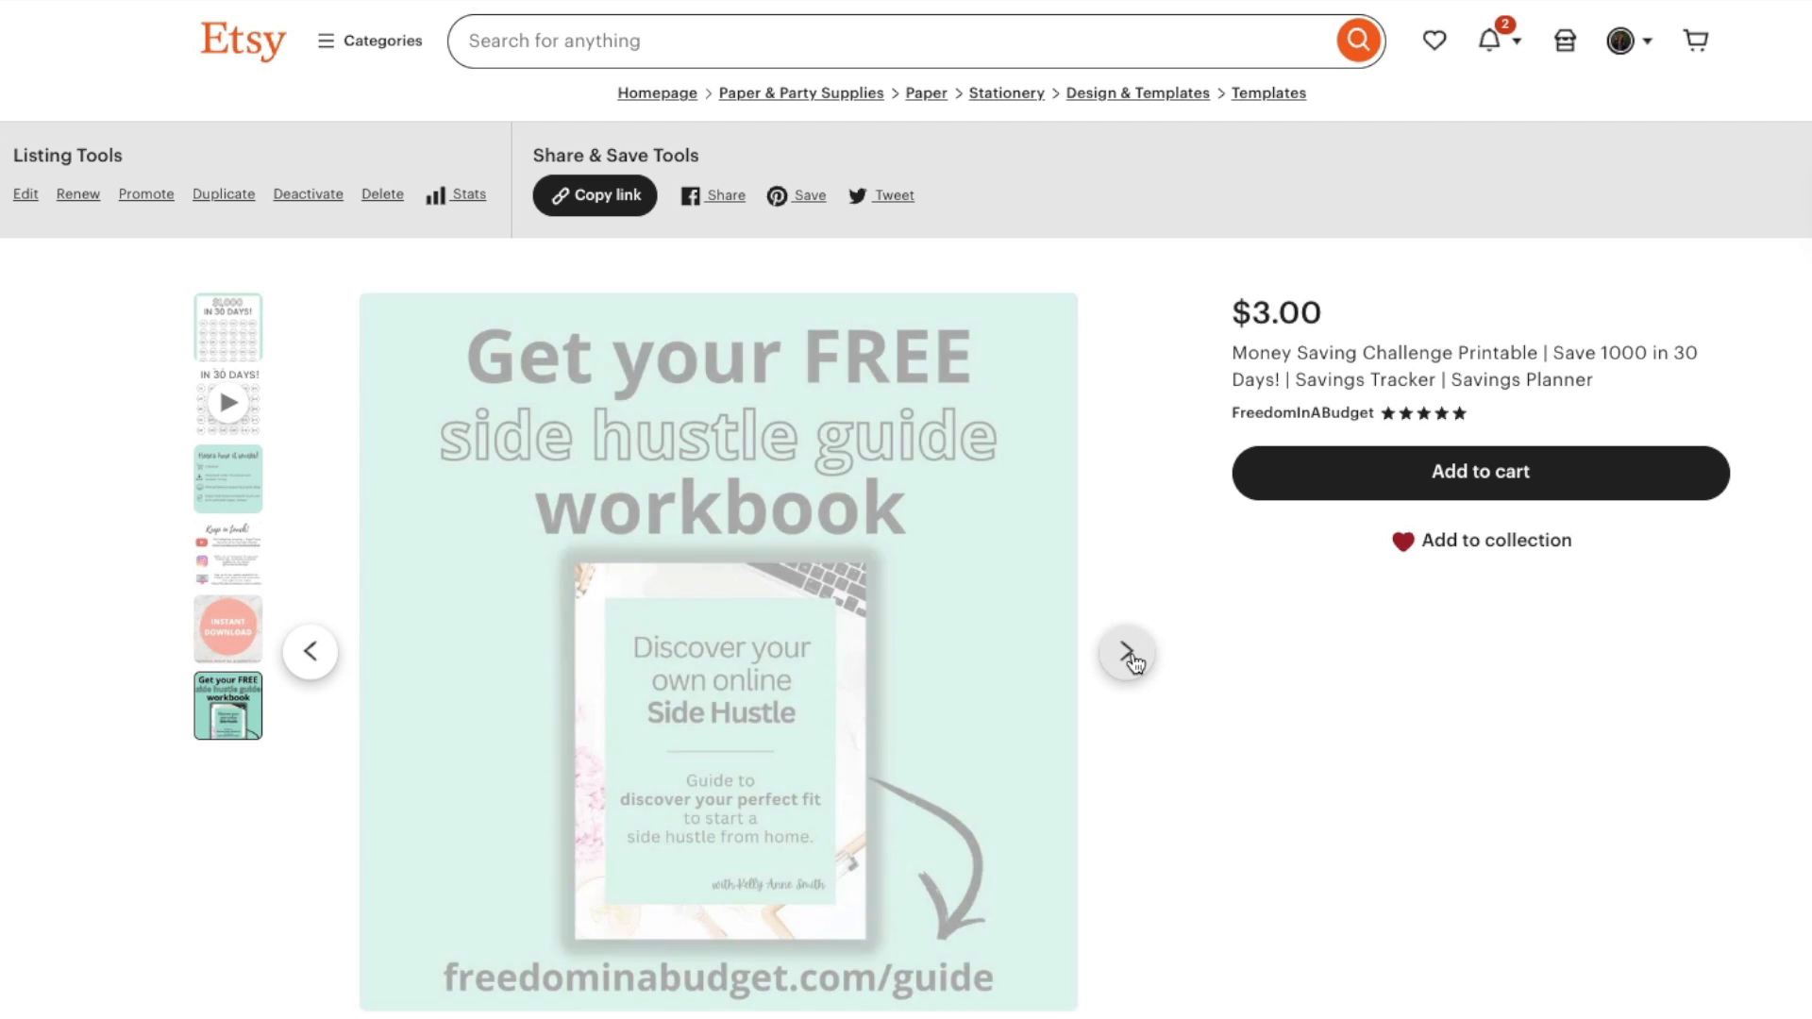